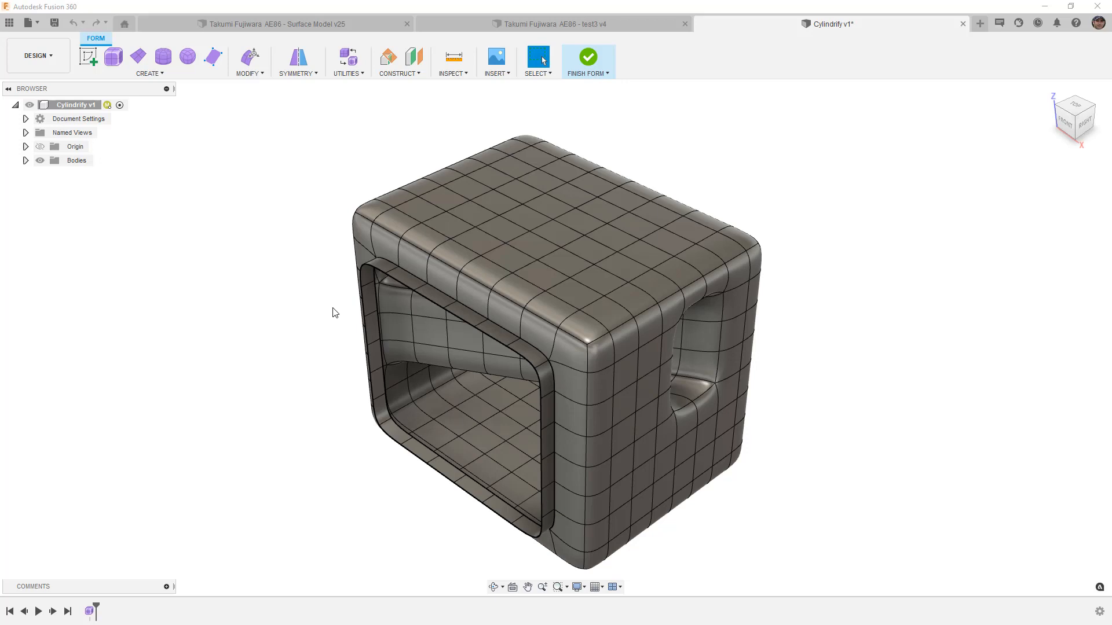
{"action": "mouse_move", "coordinate": [453, 359]}
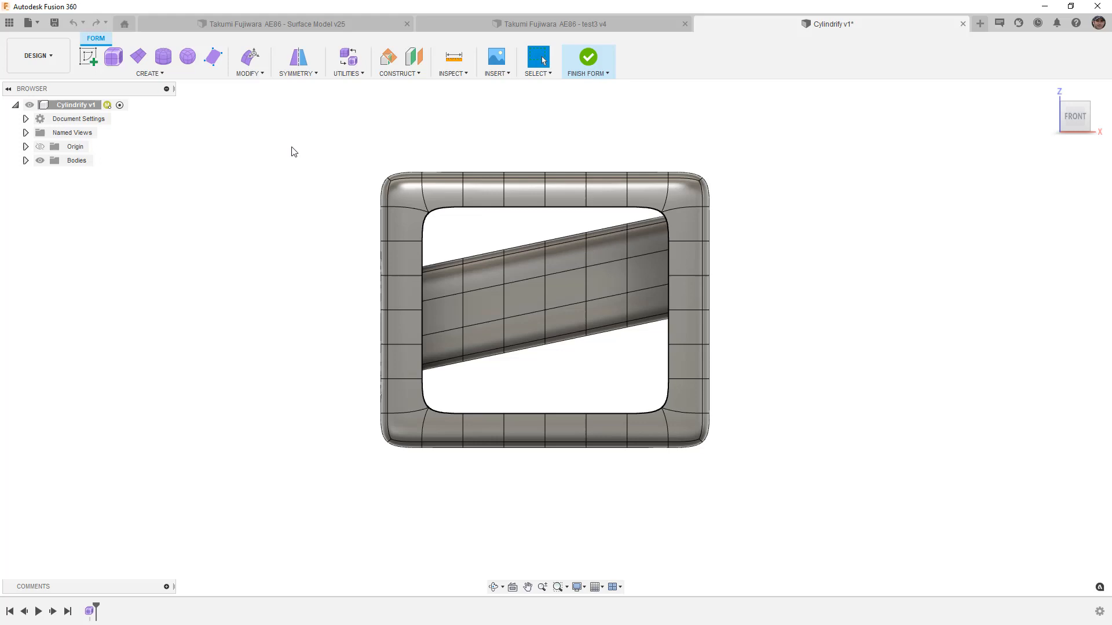
{"action": "mouse_move", "coordinate": [278, 127]}
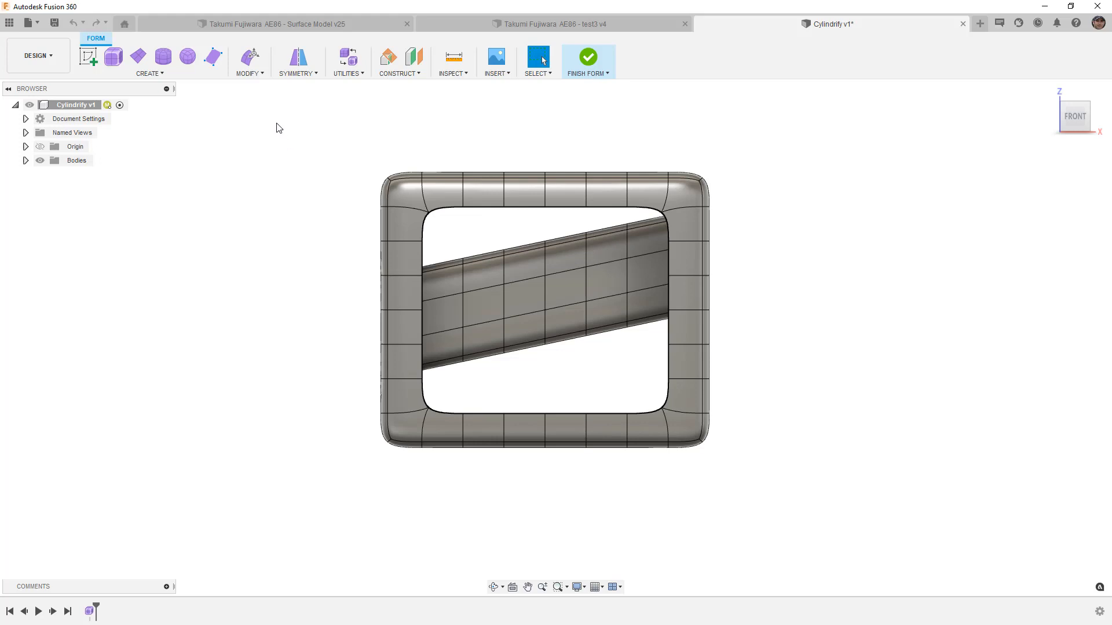
Step: Start Cylindrify on one face of the slanted tube, then cancel it leaving the shape unchanged
{"action": "left_click", "coordinate": [248, 61]}
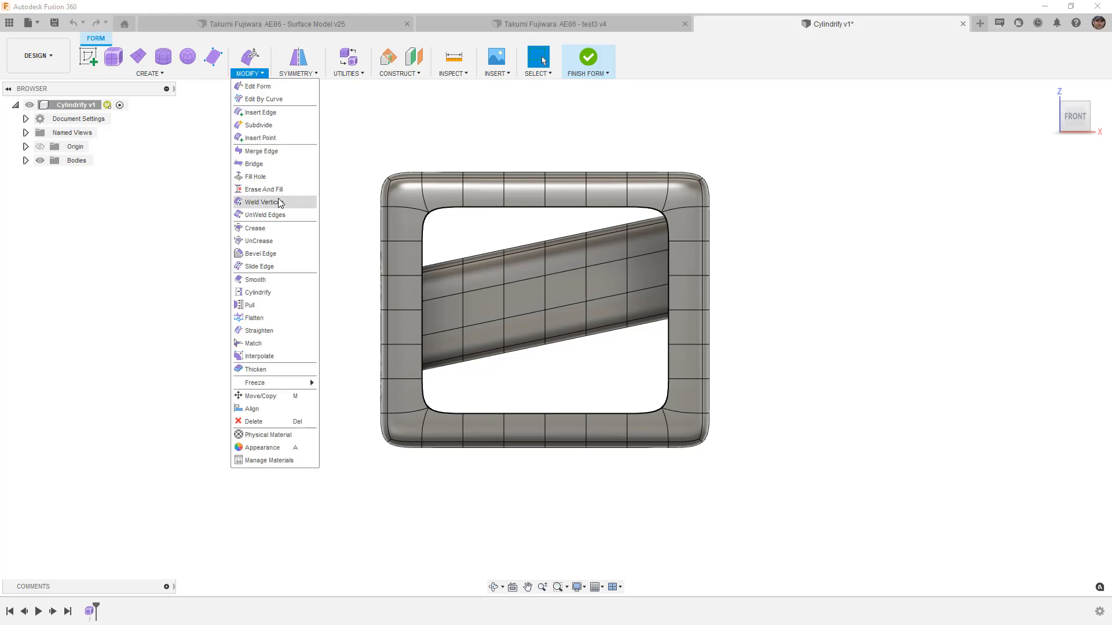
{"action": "mouse_move", "coordinate": [258, 292]}
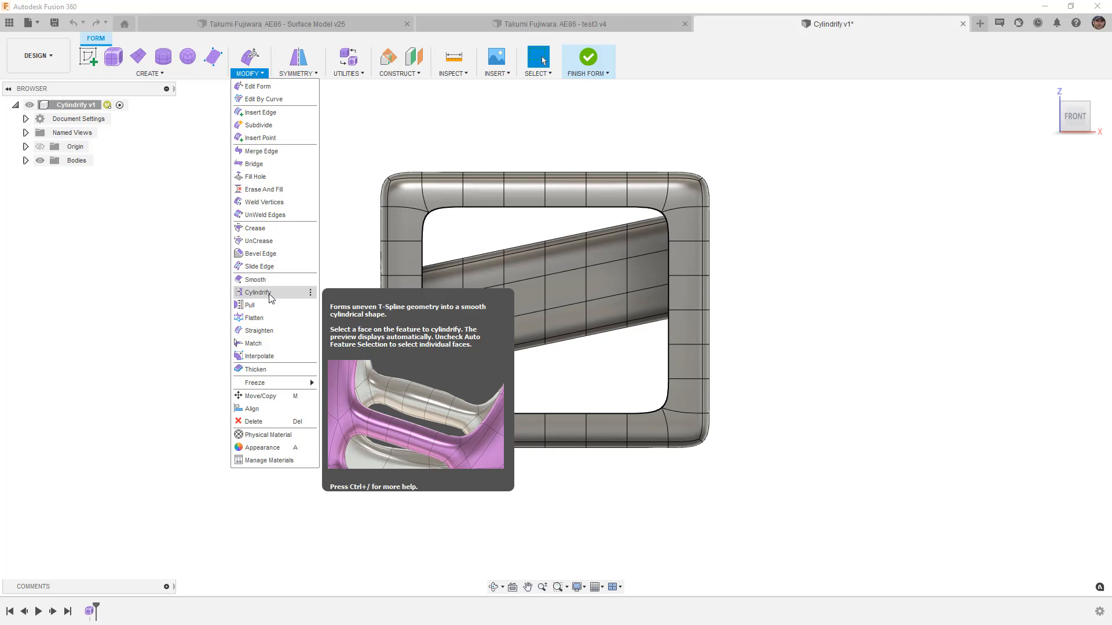
{"action": "mouse_move", "coordinate": [452, 144]}
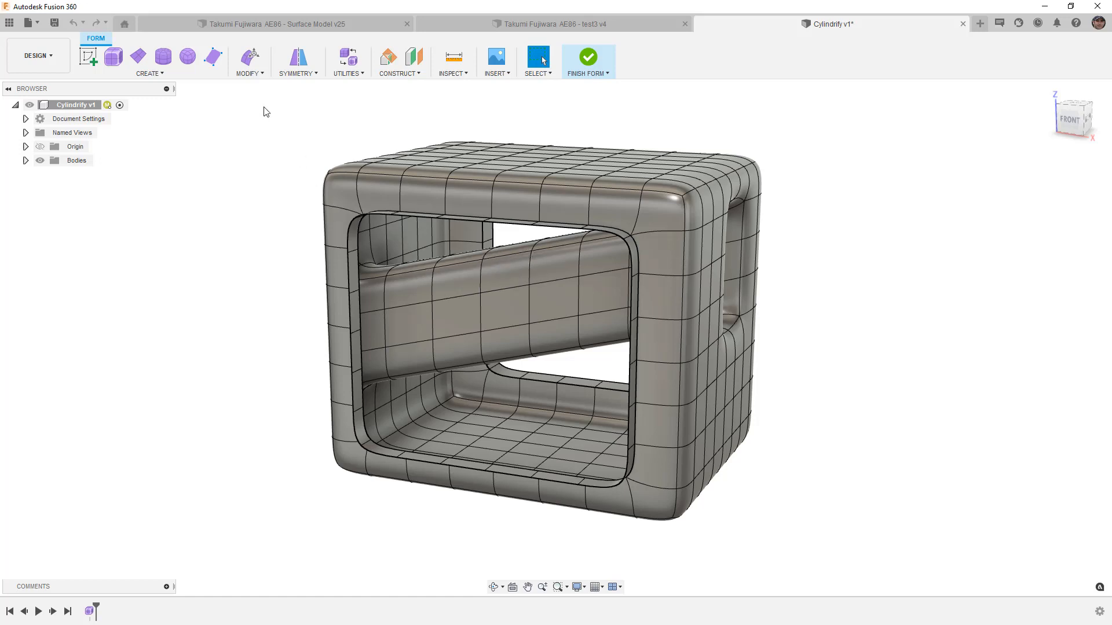
{"action": "left_click", "coordinate": [248, 60]}
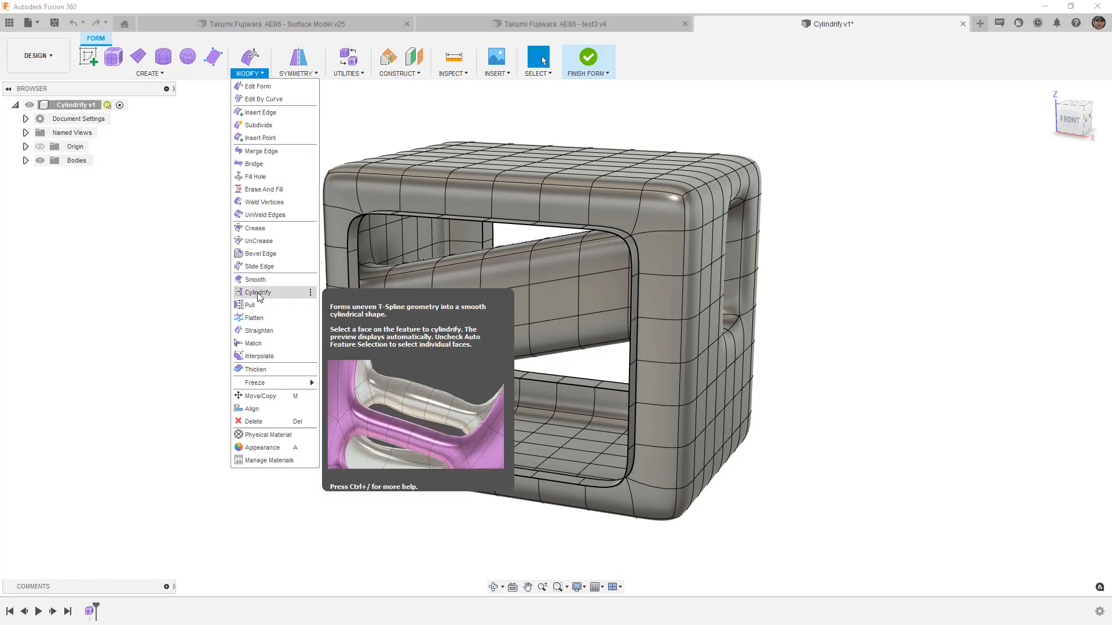
{"action": "left_click", "coordinate": [258, 292]}
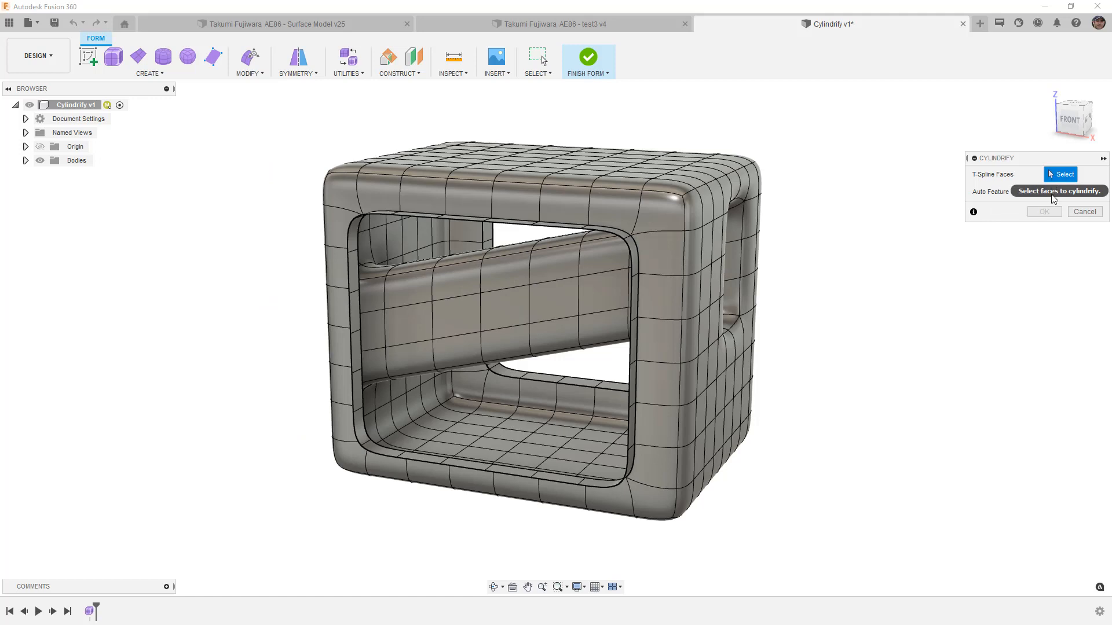
{"action": "mouse_move", "coordinate": [1010, 179]}
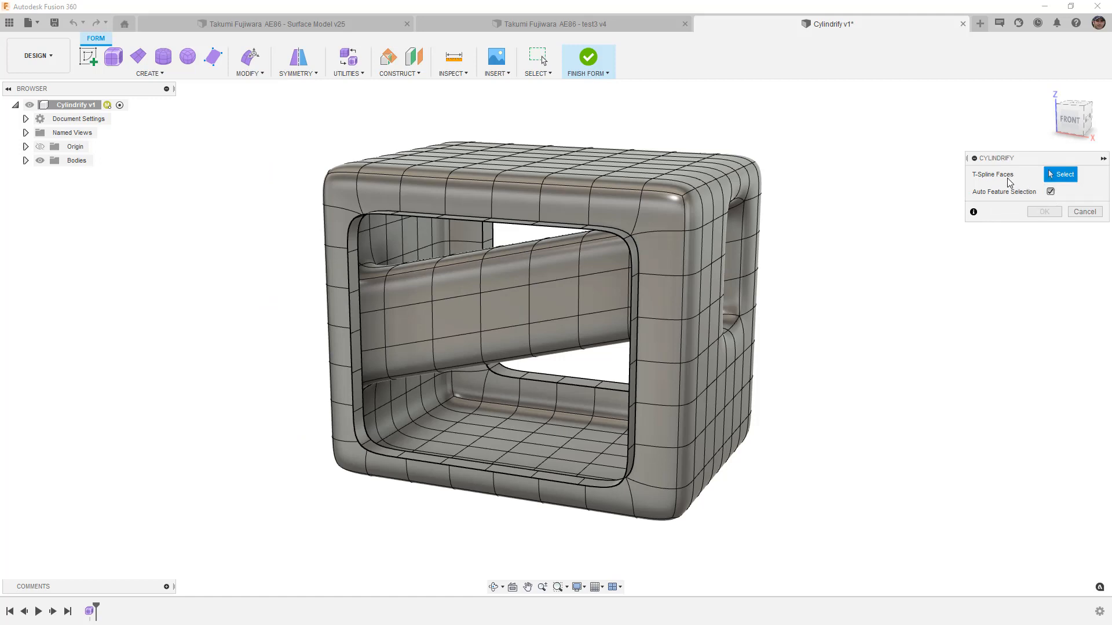
{"action": "mouse_move", "coordinate": [1023, 199]}
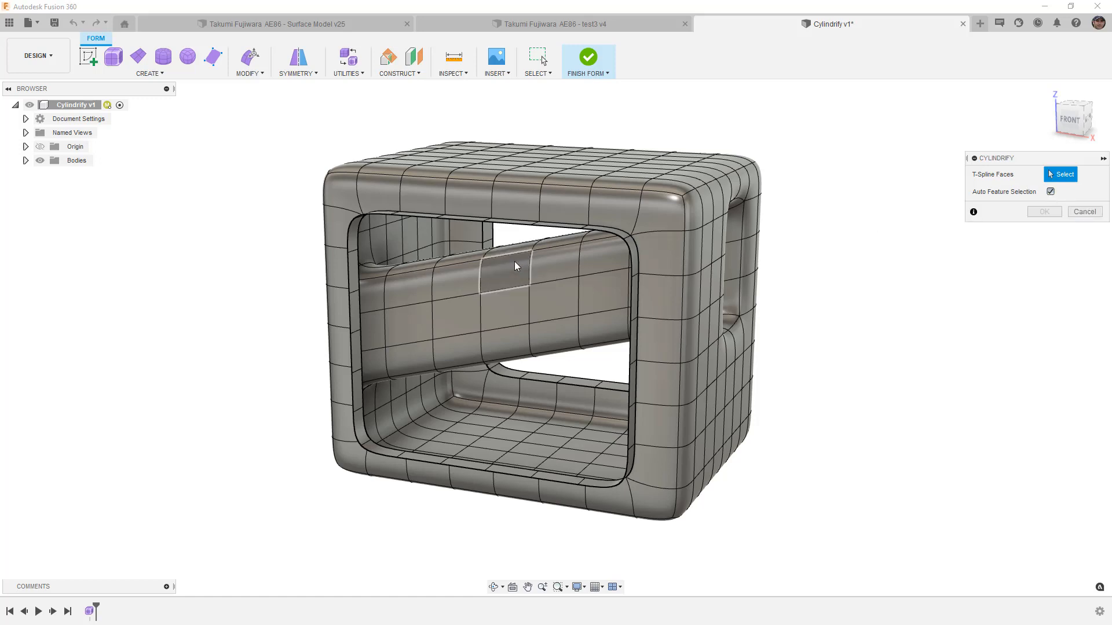
{"action": "left_click", "coordinate": [509, 282]}
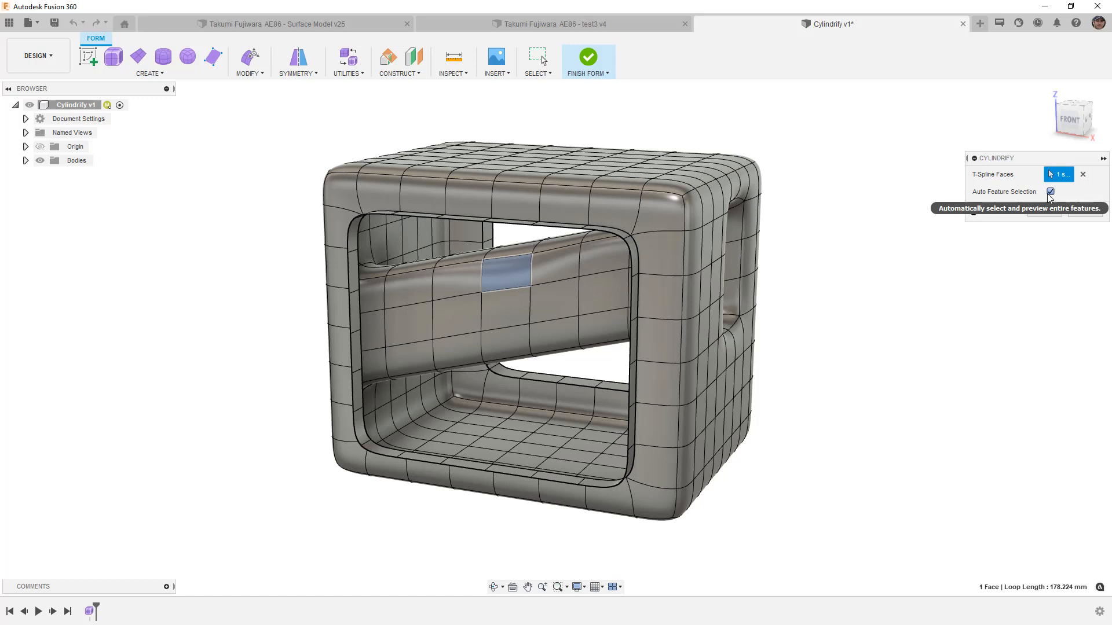
{"action": "mouse_move", "coordinate": [1050, 199]}
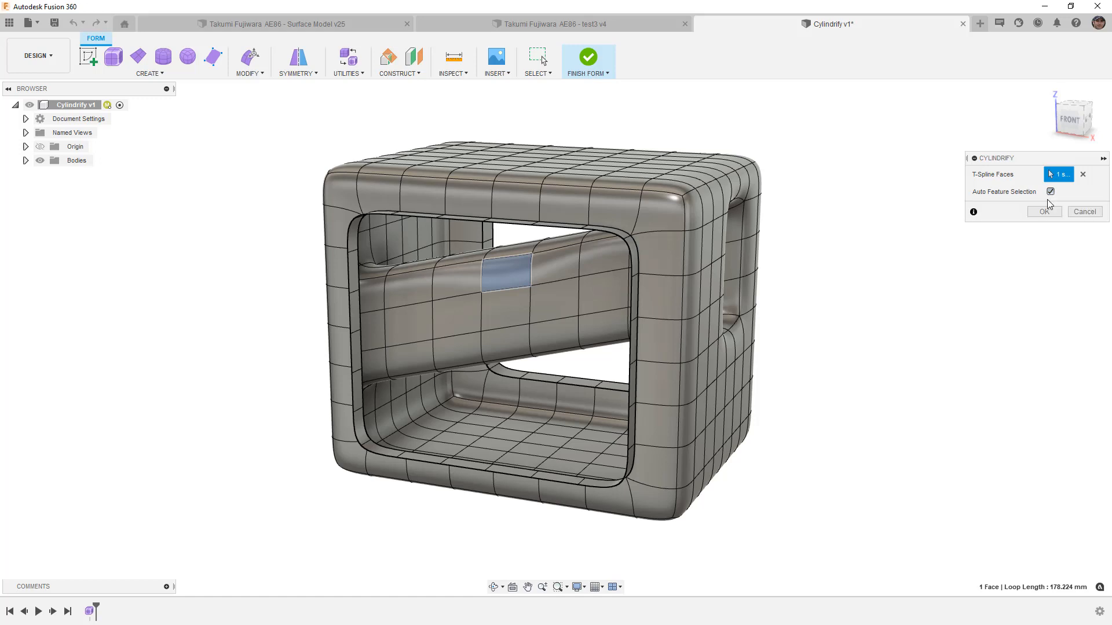
{"action": "mouse_move", "coordinate": [1084, 216]}
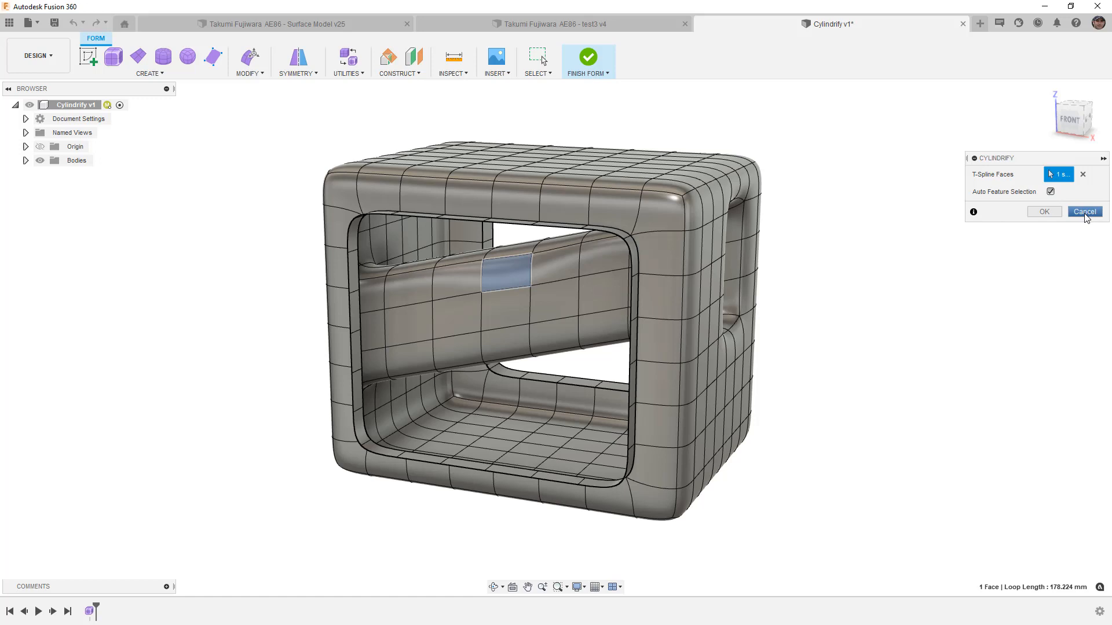
{"action": "left_click", "coordinate": [1084, 211]}
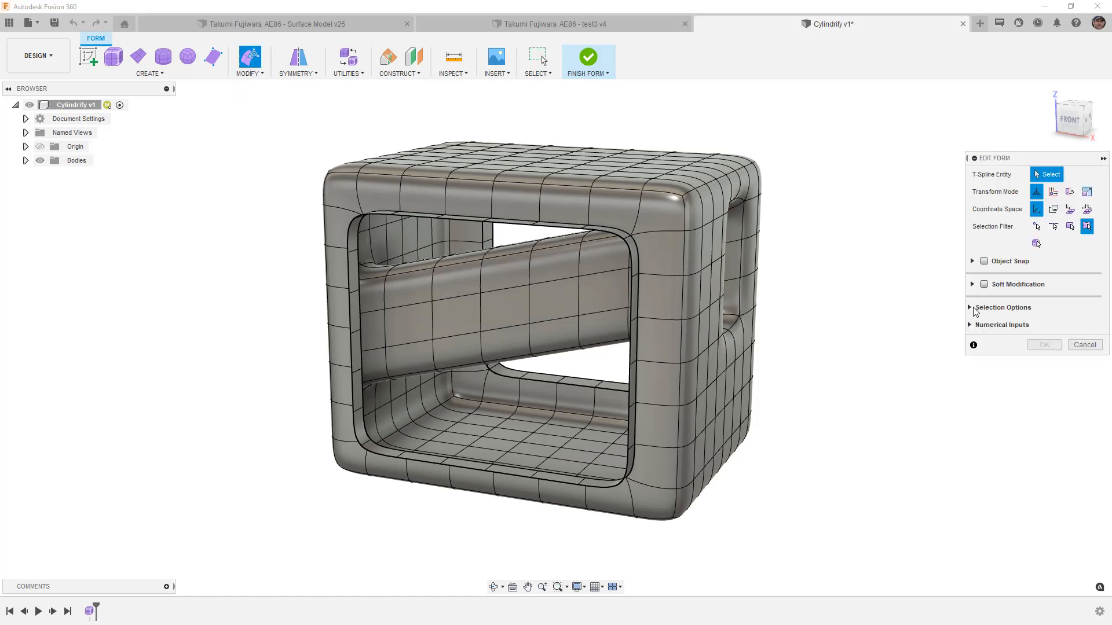
Step: Expand Edit Form's selection options, select the slanted tube's faces, then clear the selection
{"action": "left_click", "coordinate": [971, 308]}
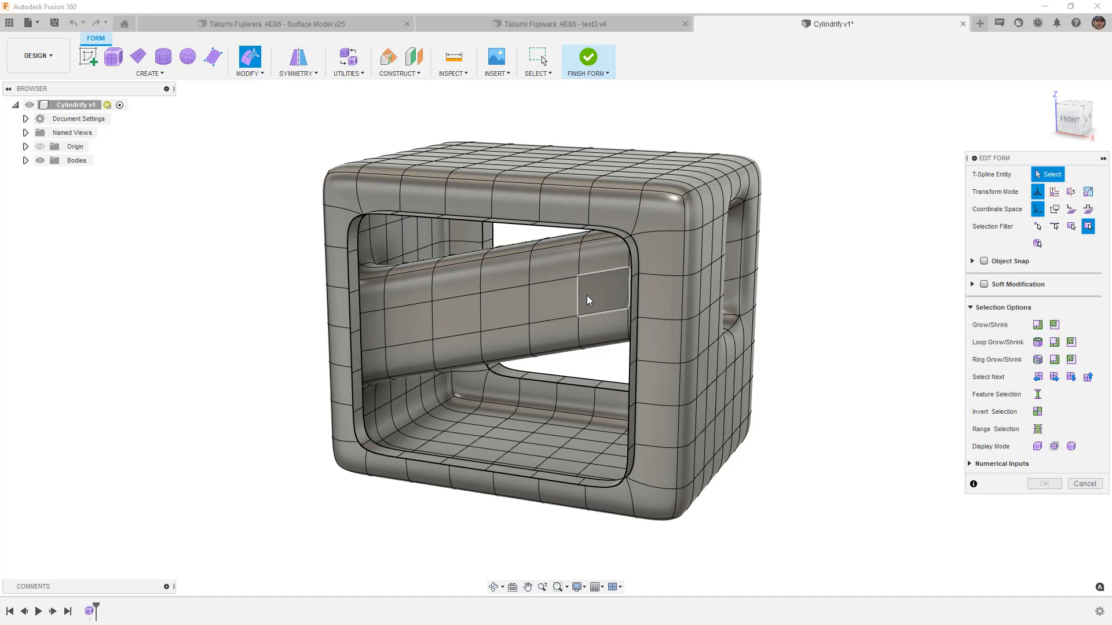
{"action": "left_click", "coordinate": [588, 301]}
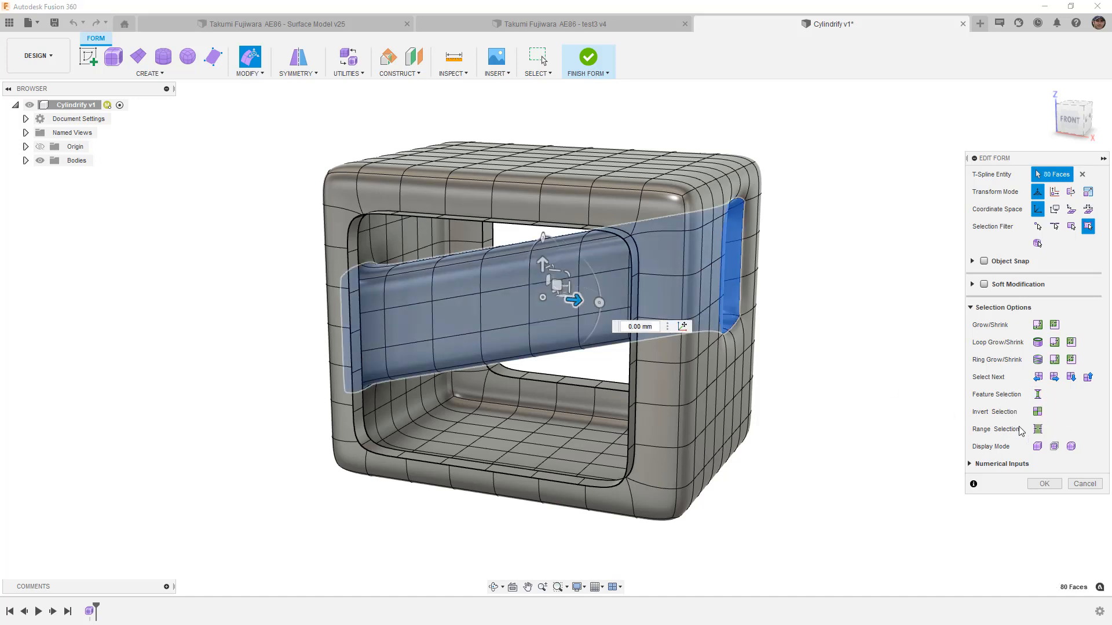
{"action": "mouse_move", "coordinate": [1036, 394]}
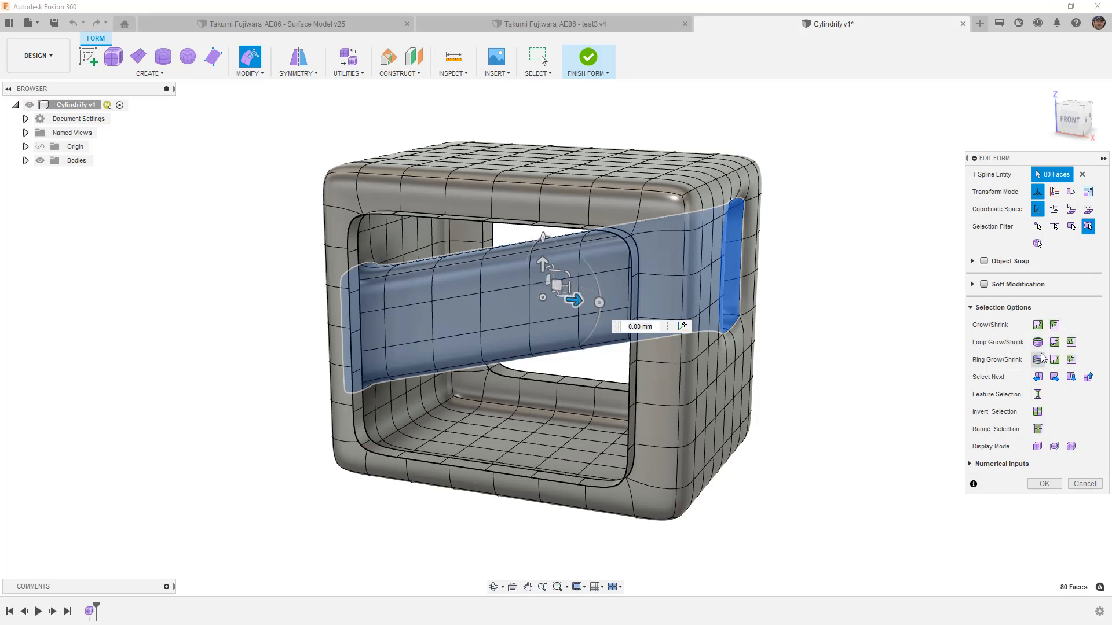
{"action": "mouse_move", "coordinate": [1037, 394]}
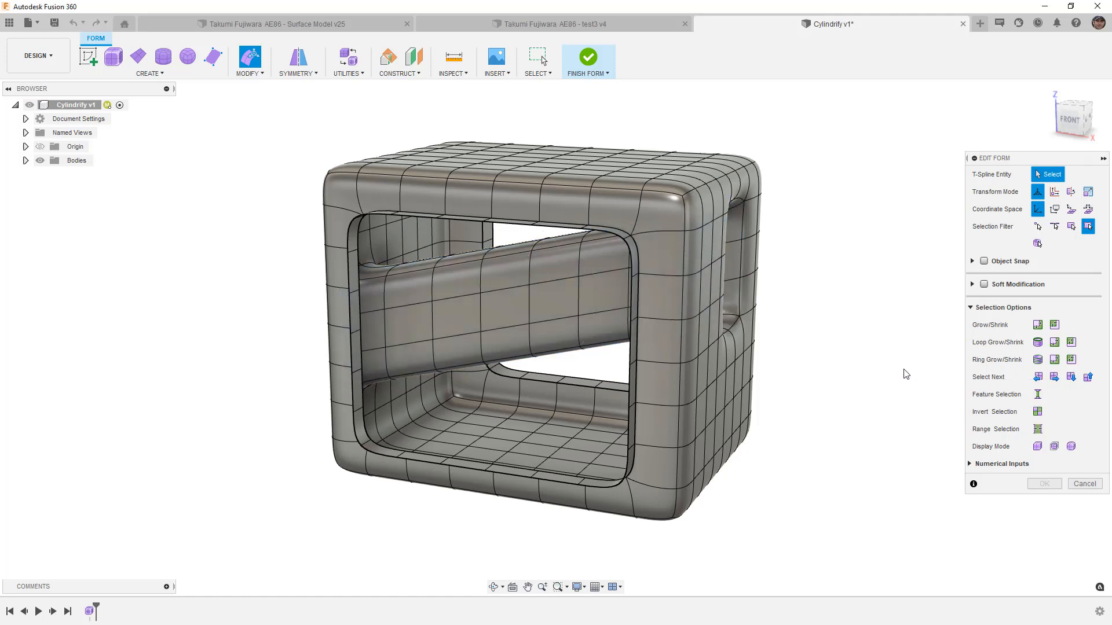
{"action": "left_click", "coordinate": [549, 294]}
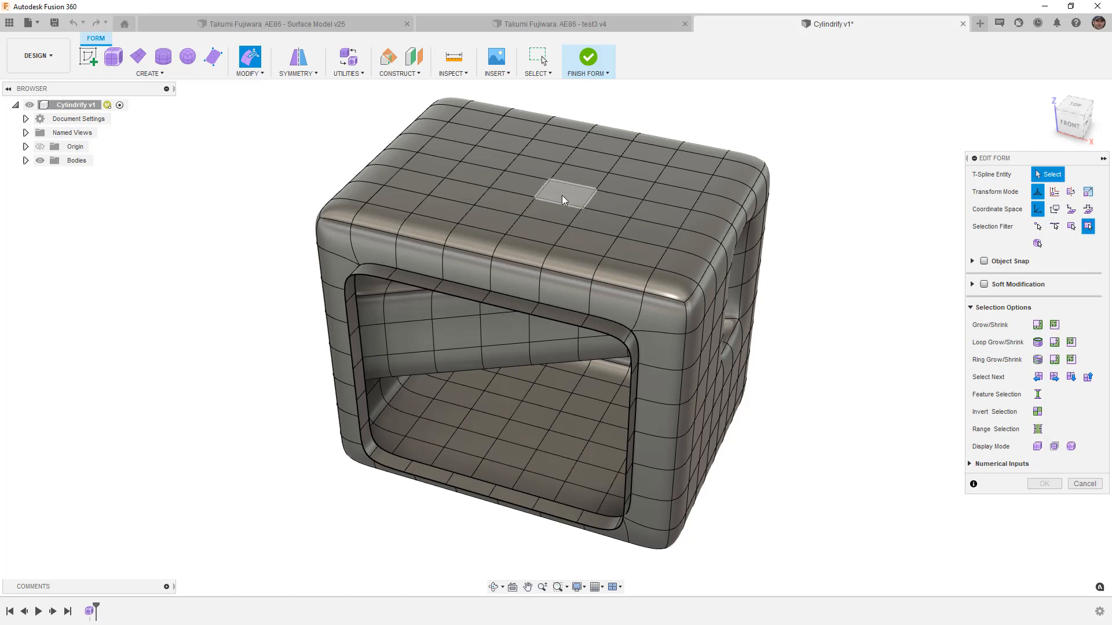
Step: Select the 10-edge loop circling the middle of the bridge tube in Edit Form
{"action": "left_click", "coordinate": [564, 195]}
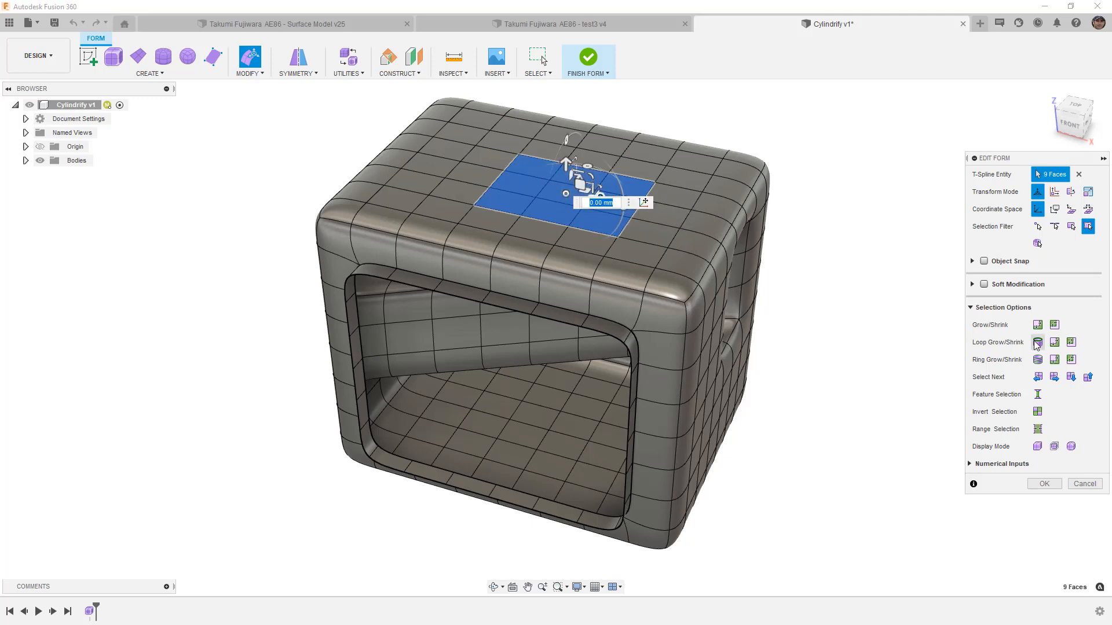
{"action": "mouse_move", "coordinate": [1037, 342]}
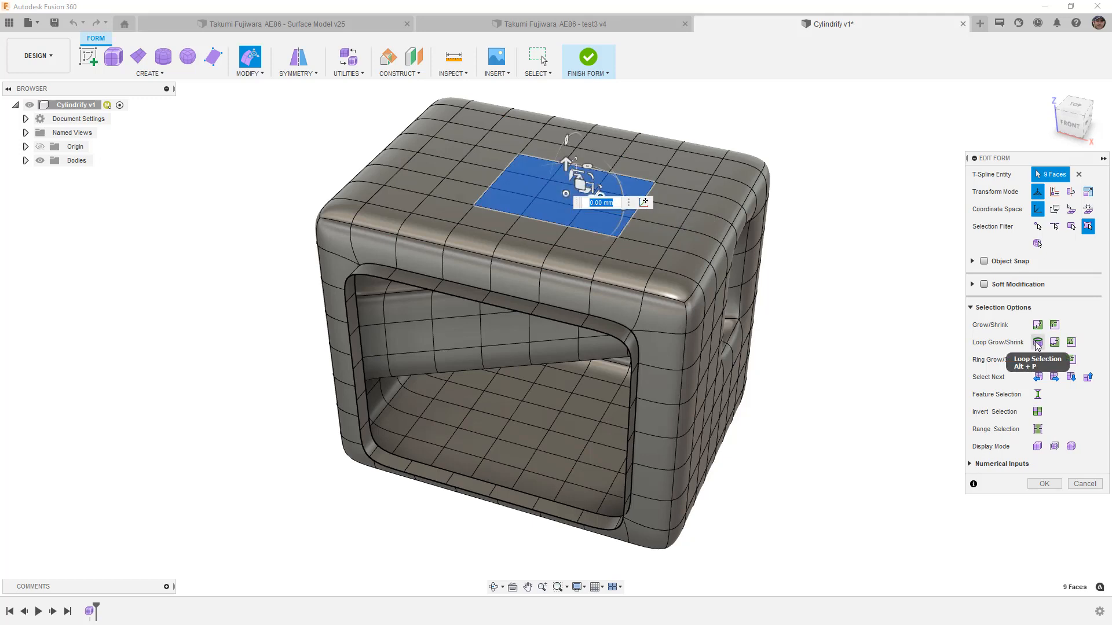
{"action": "mouse_move", "coordinate": [1037, 359]}
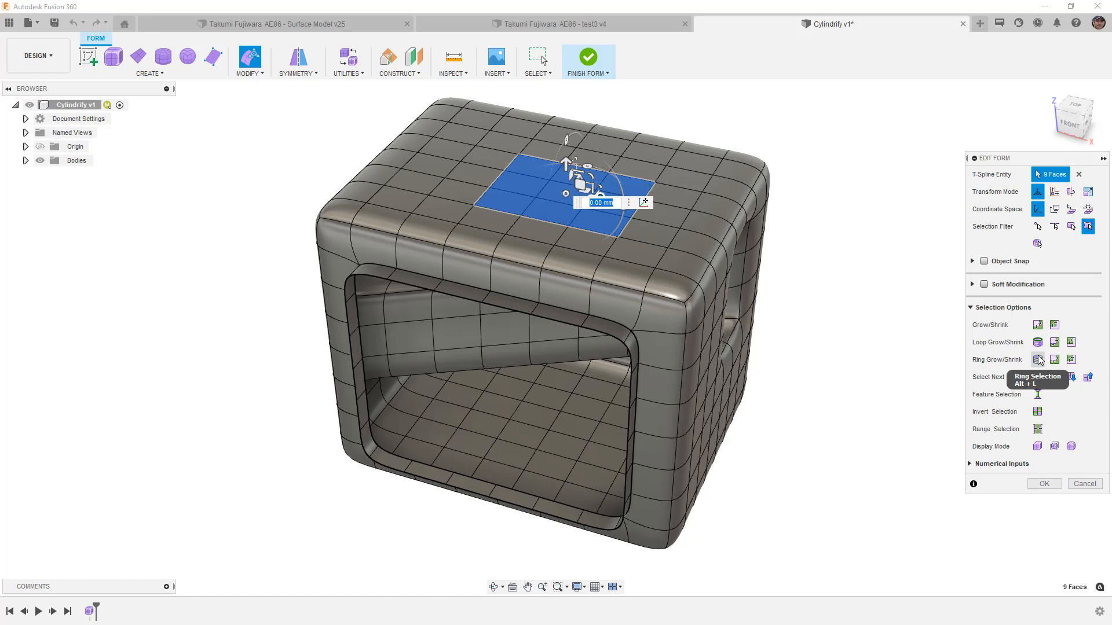
{"action": "mouse_move", "coordinate": [674, 194]}
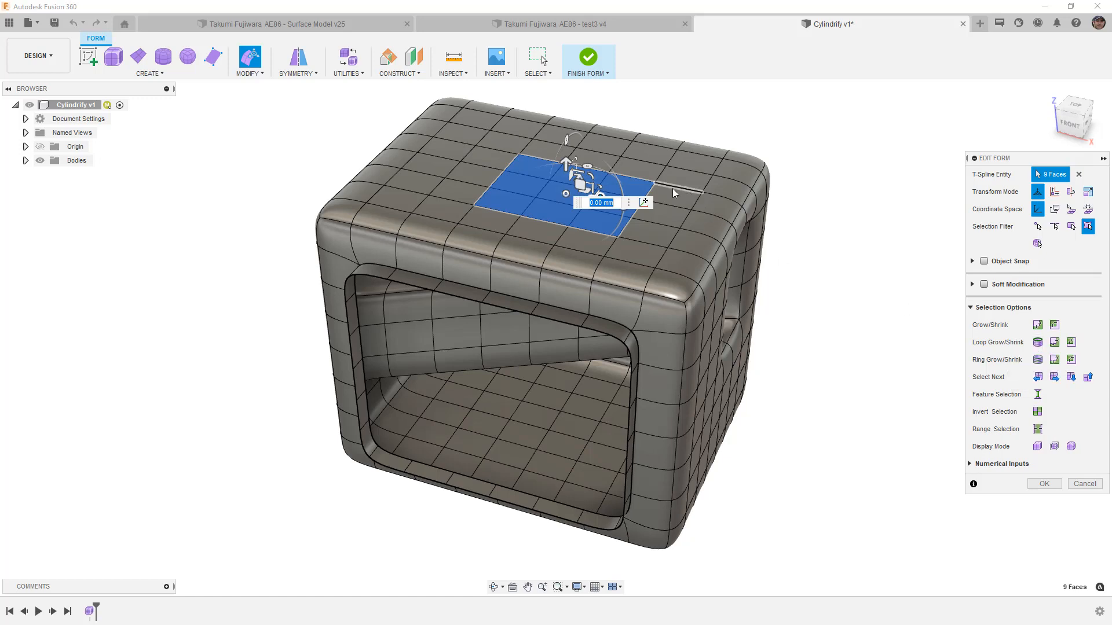
{"action": "mouse_move", "coordinate": [676, 259]}
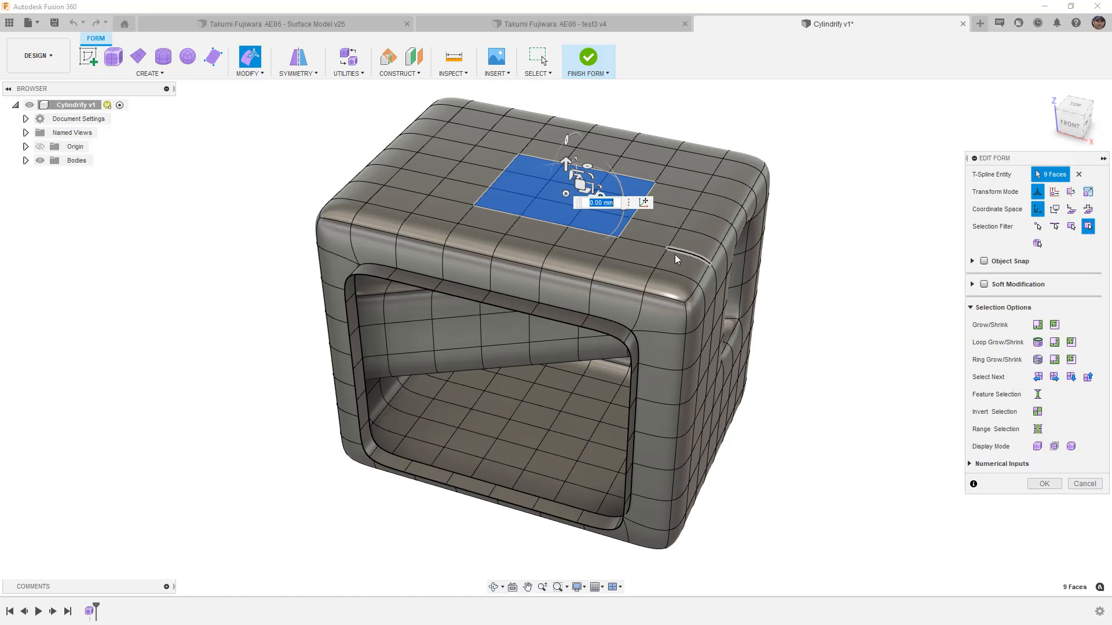
{"action": "left_click", "coordinate": [674, 296]}
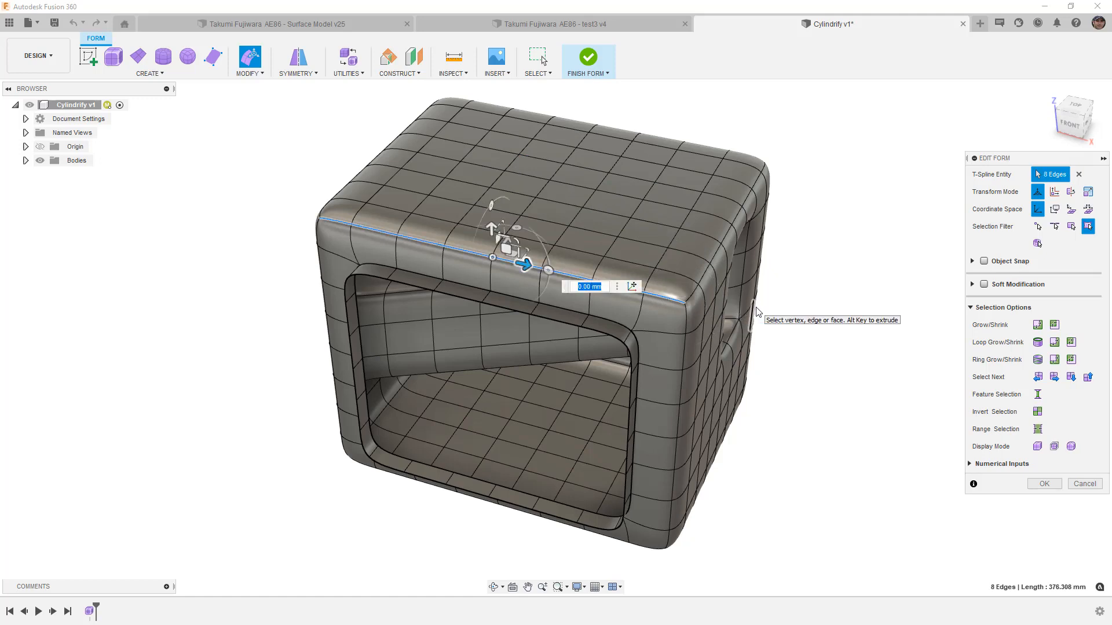
{"action": "mouse_move", "coordinate": [722, 320]}
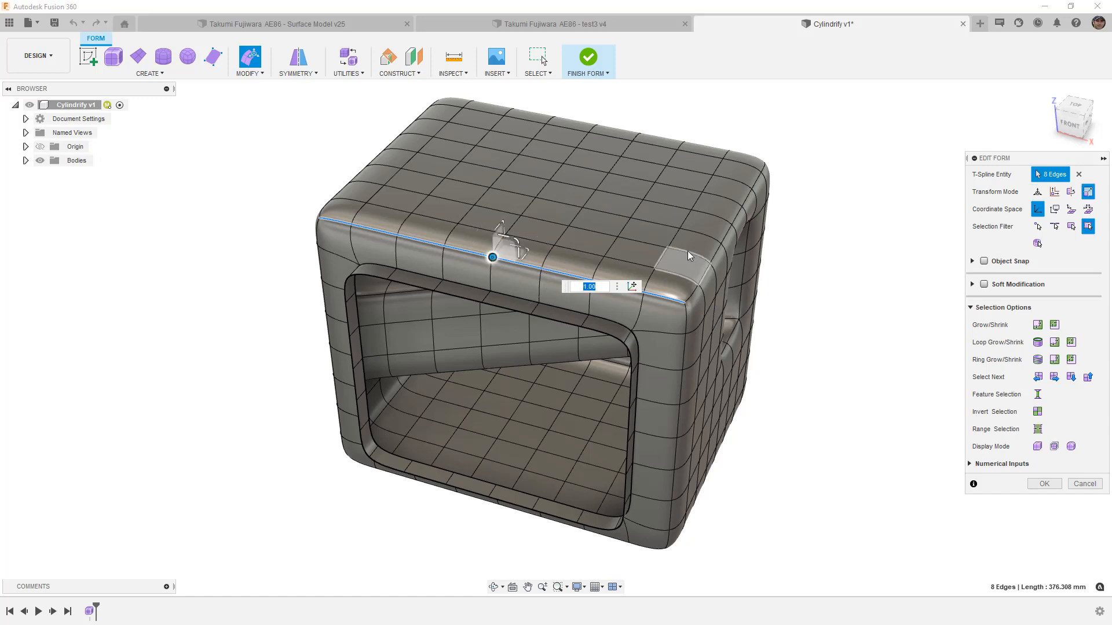
{"action": "left_click", "coordinate": [738, 232]}
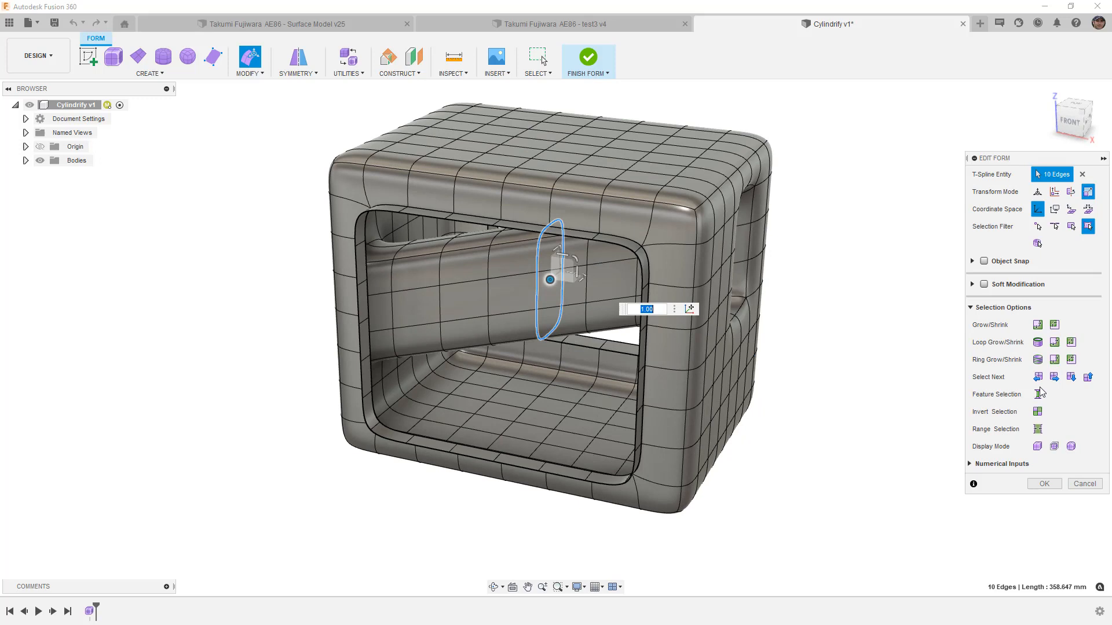
{"action": "mouse_move", "coordinate": [1037, 359]}
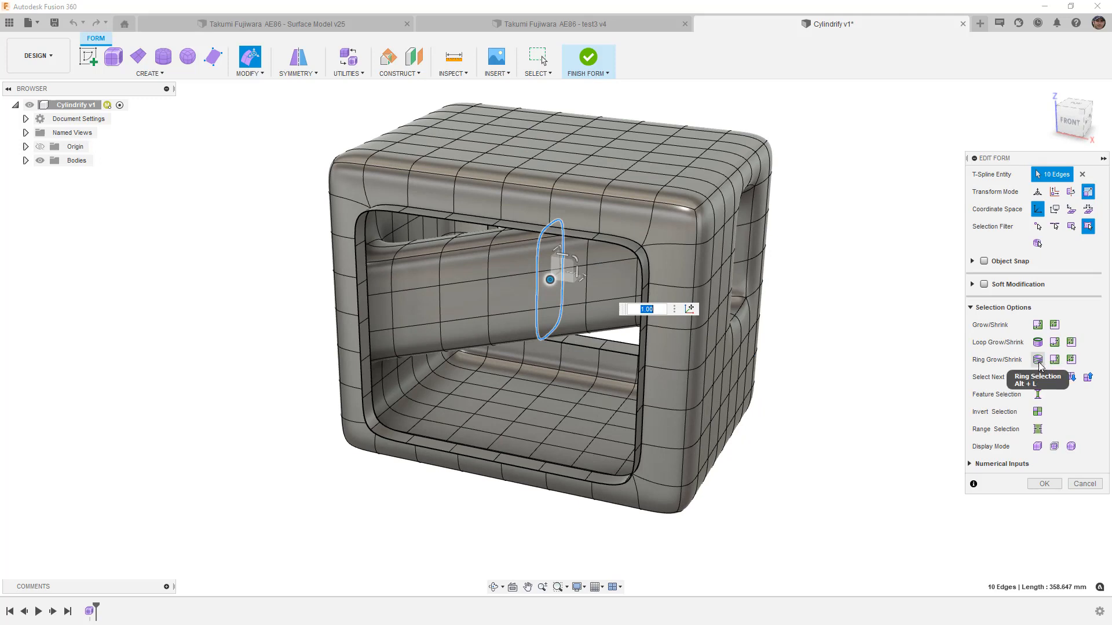
{"action": "mouse_move", "coordinate": [1040, 312]}
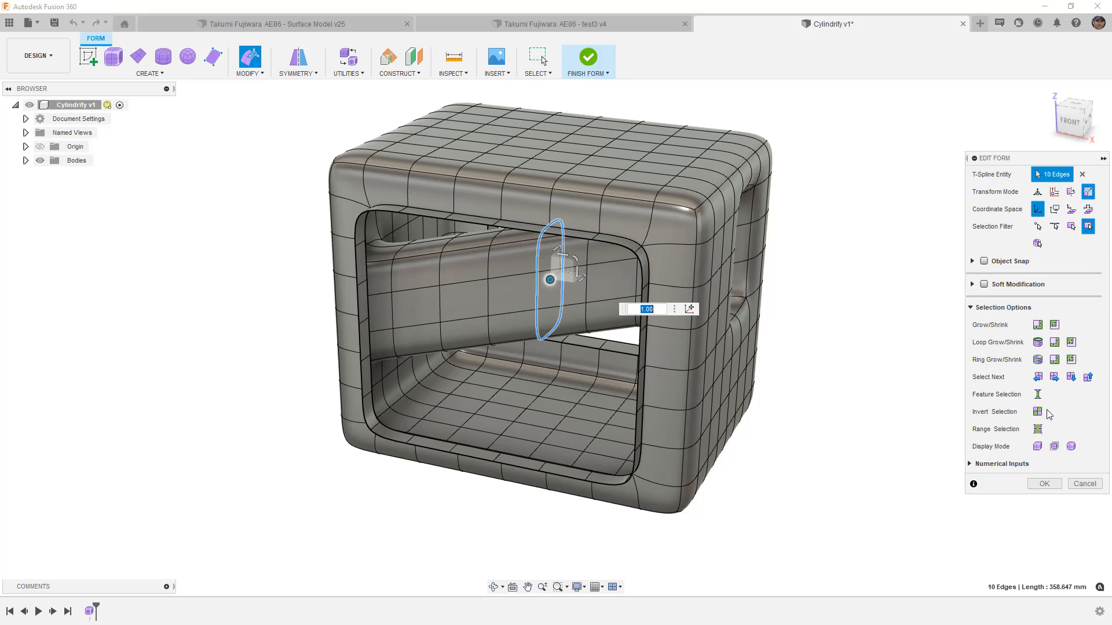
{"action": "mouse_move", "coordinate": [1054, 338]}
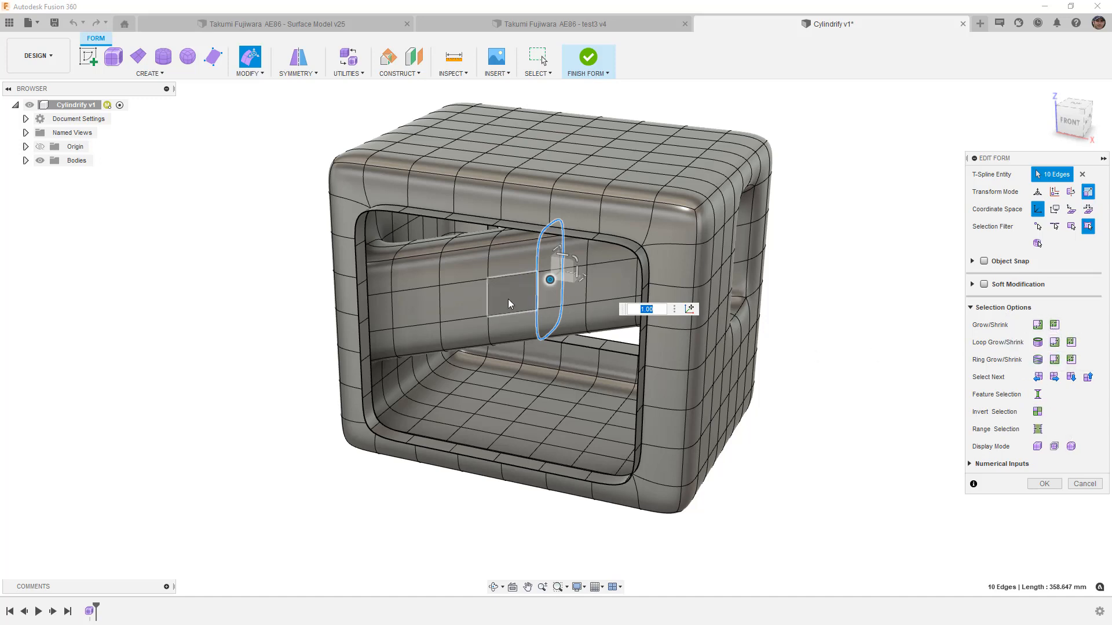
Step: Narrow the tube selection to a single face and close Edit Form with OK, shape unchanged
{"action": "left_click", "coordinate": [509, 303]}
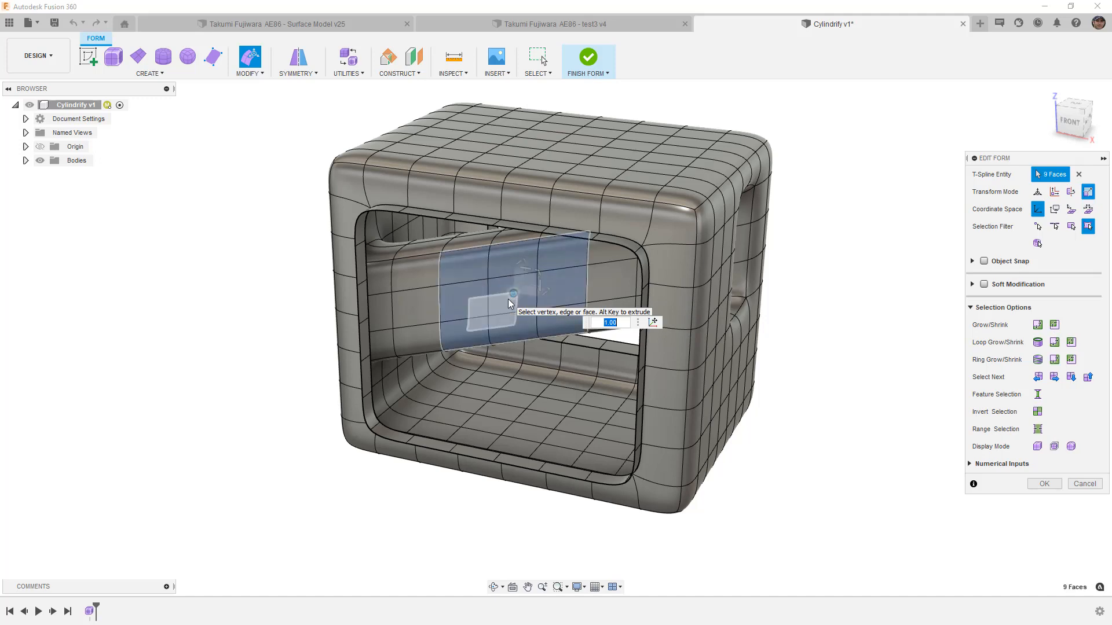
{"action": "left_click", "coordinate": [512, 292]}
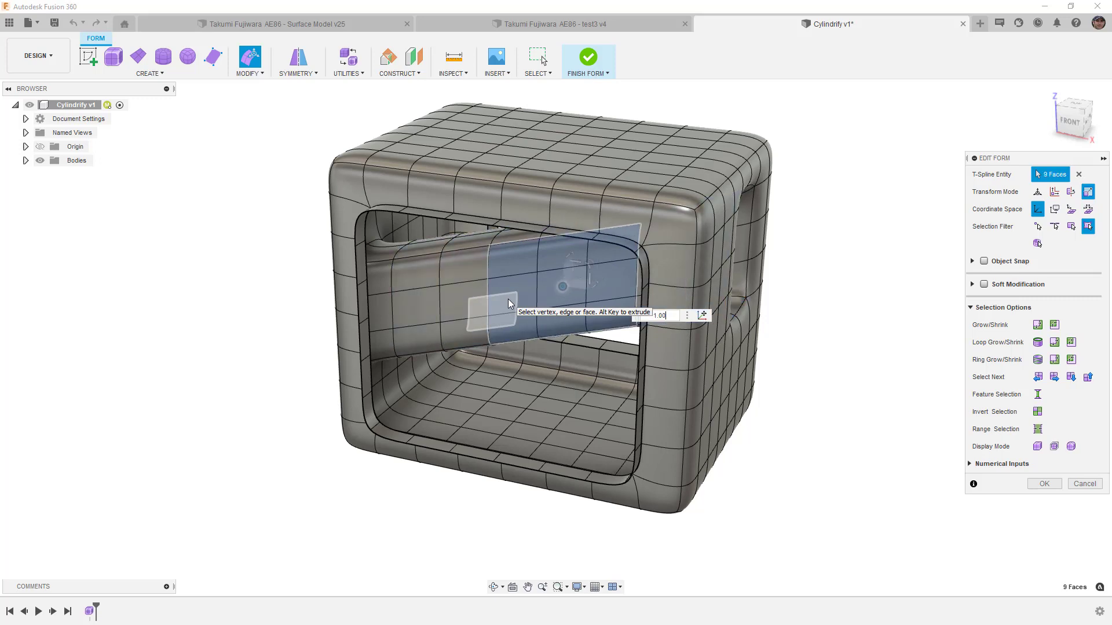
{"action": "left_click", "coordinate": [461, 301]}
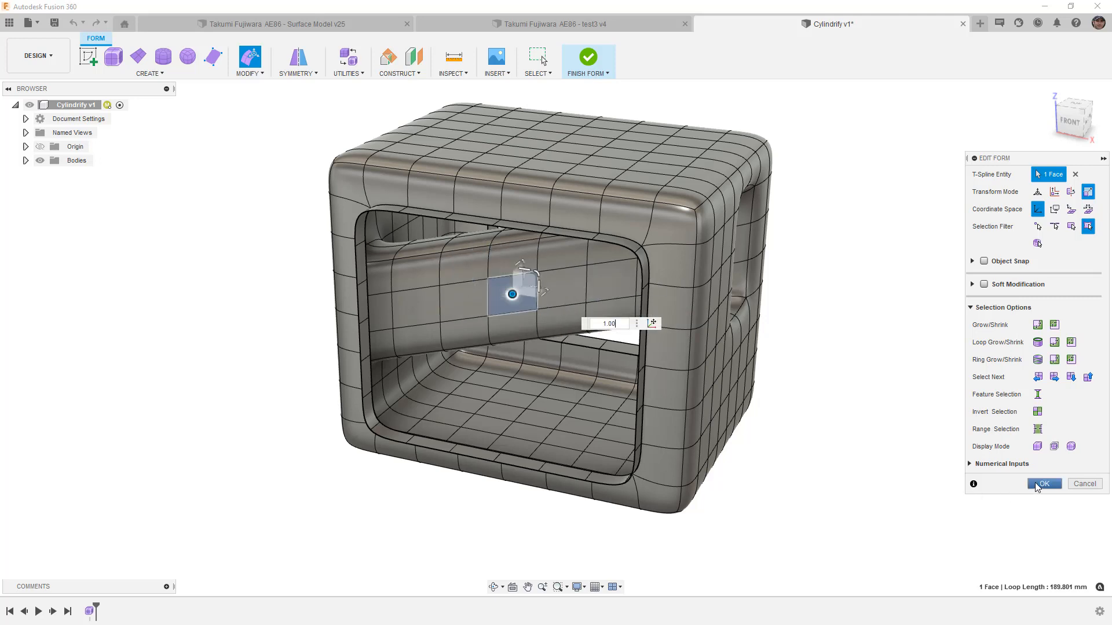
{"action": "left_click", "coordinate": [1044, 484]}
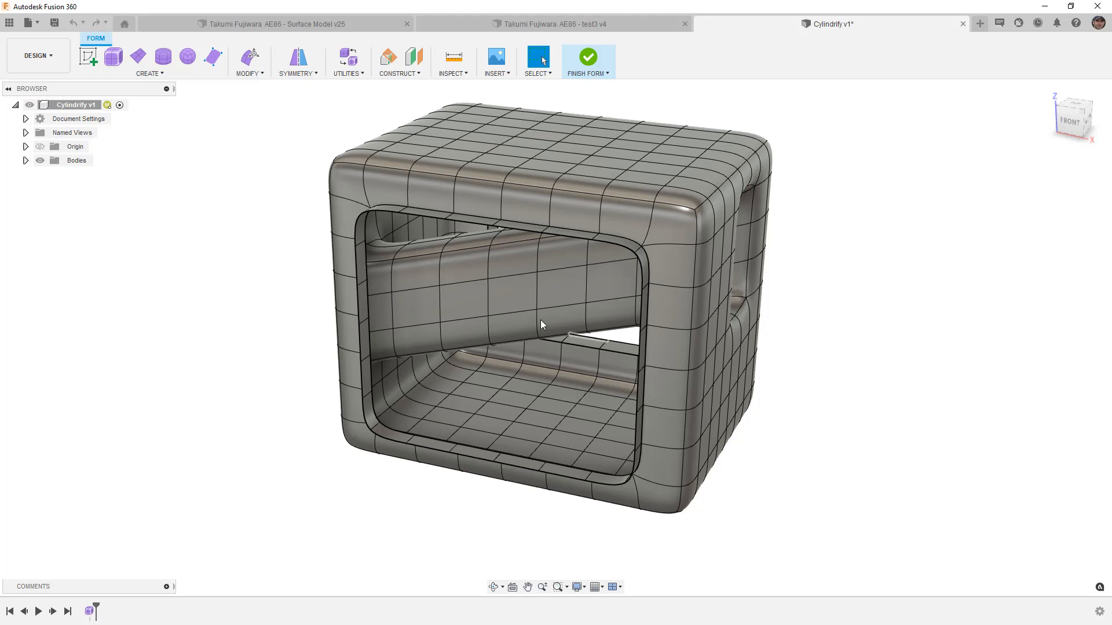
Step: Cylindrify all 80 bridge-tube faces into a round tube, undoing and redoing to compare
{"action": "left_click", "coordinate": [249, 73]}
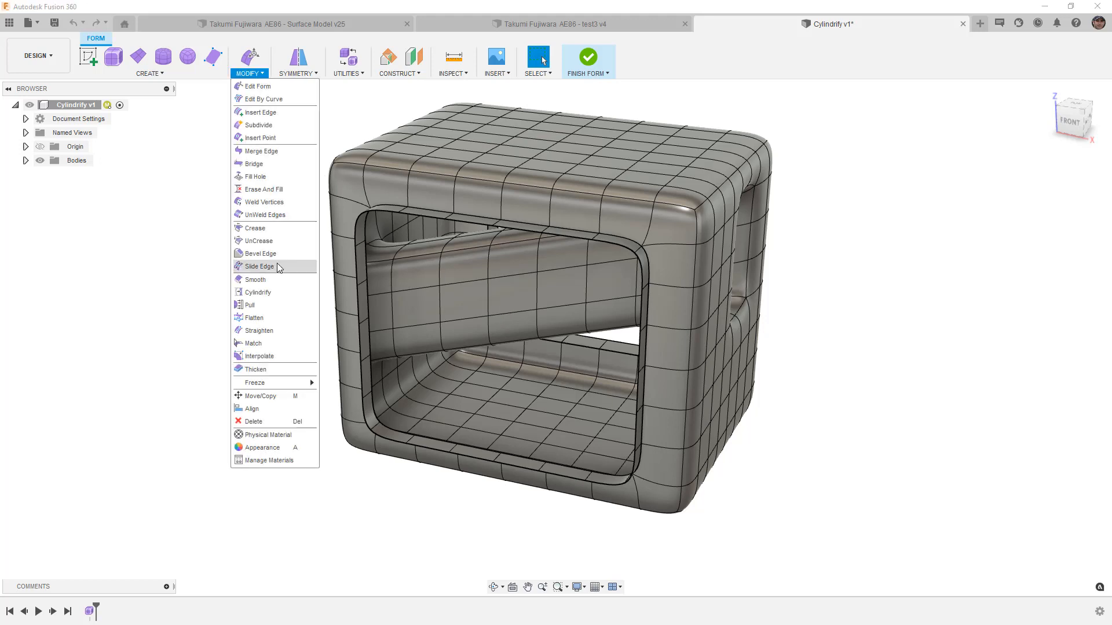
{"action": "mouse_move", "coordinate": [275, 305]}
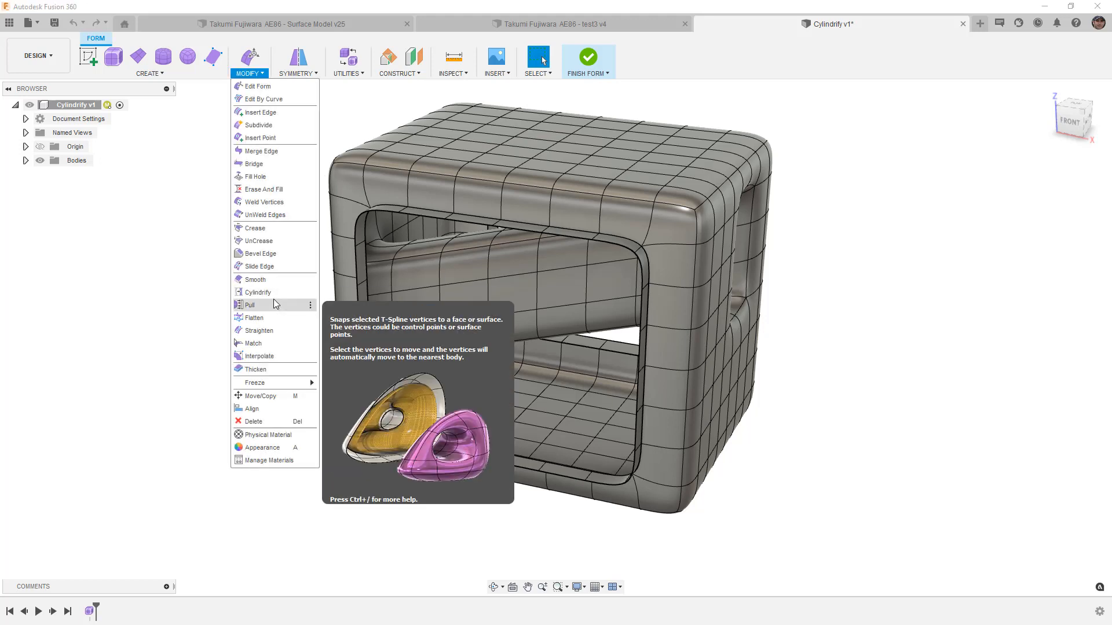
{"action": "left_click", "coordinate": [257, 292]}
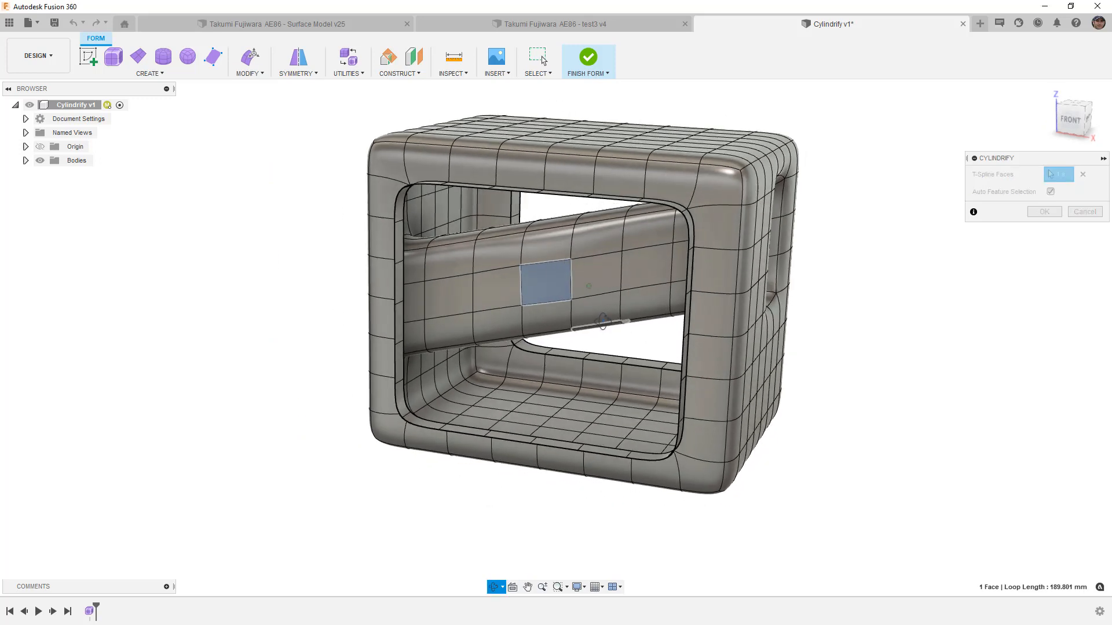
{"action": "left_click", "coordinate": [543, 285]}
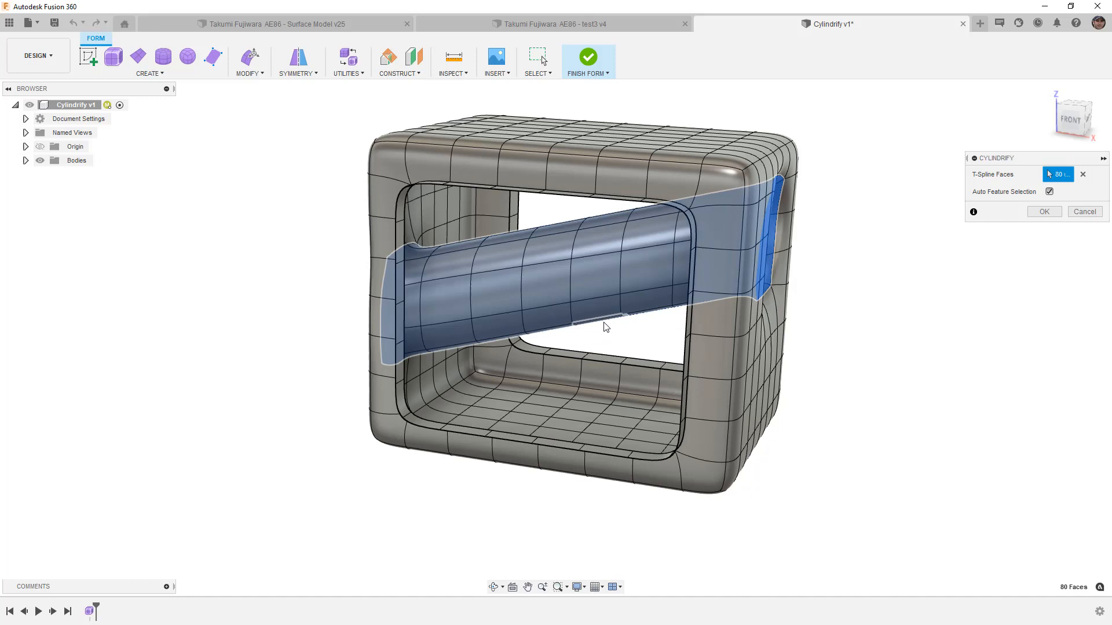
{"action": "mouse_move", "coordinate": [586, 333]}
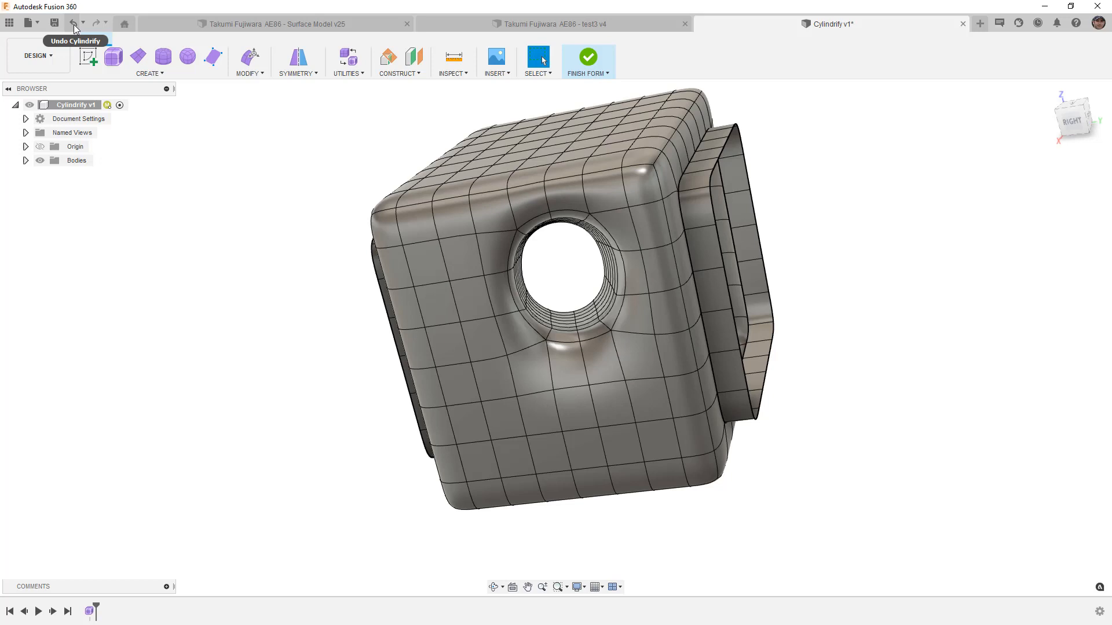
{"action": "left_click", "coordinate": [74, 22]}
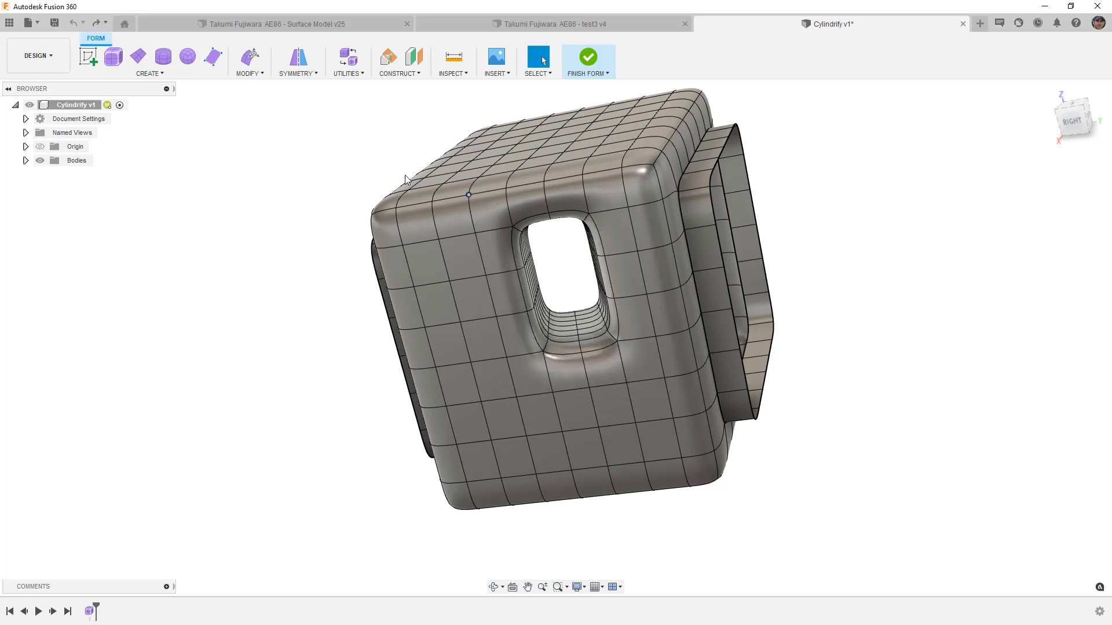
{"action": "mouse_move", "coordinate": [96, 23]}
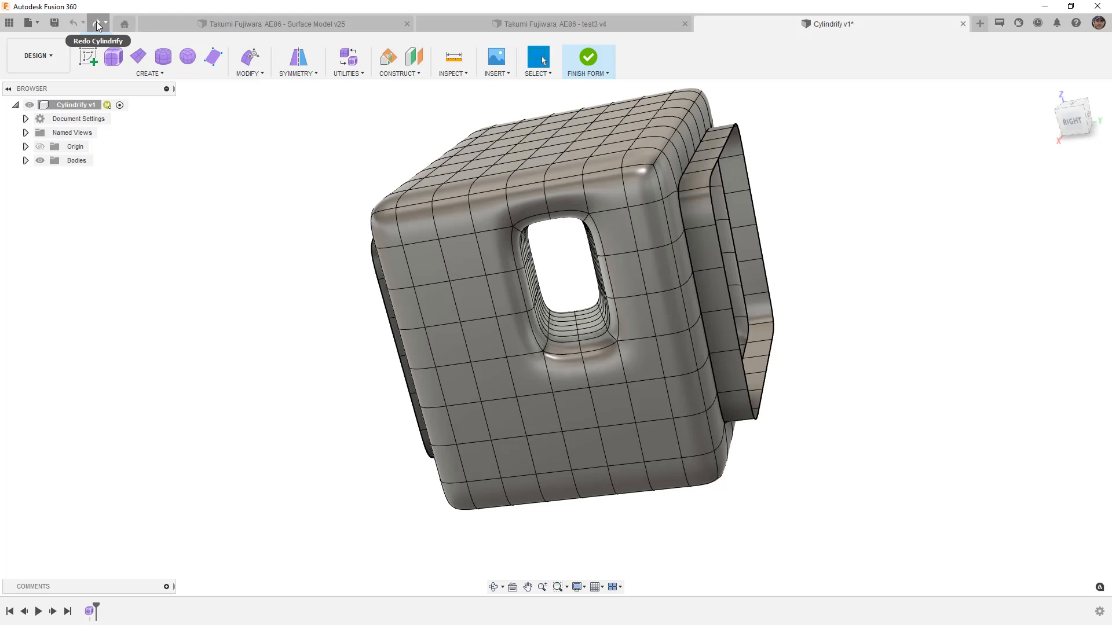
{"action": "left_click", "coordinate": [95, 22]}
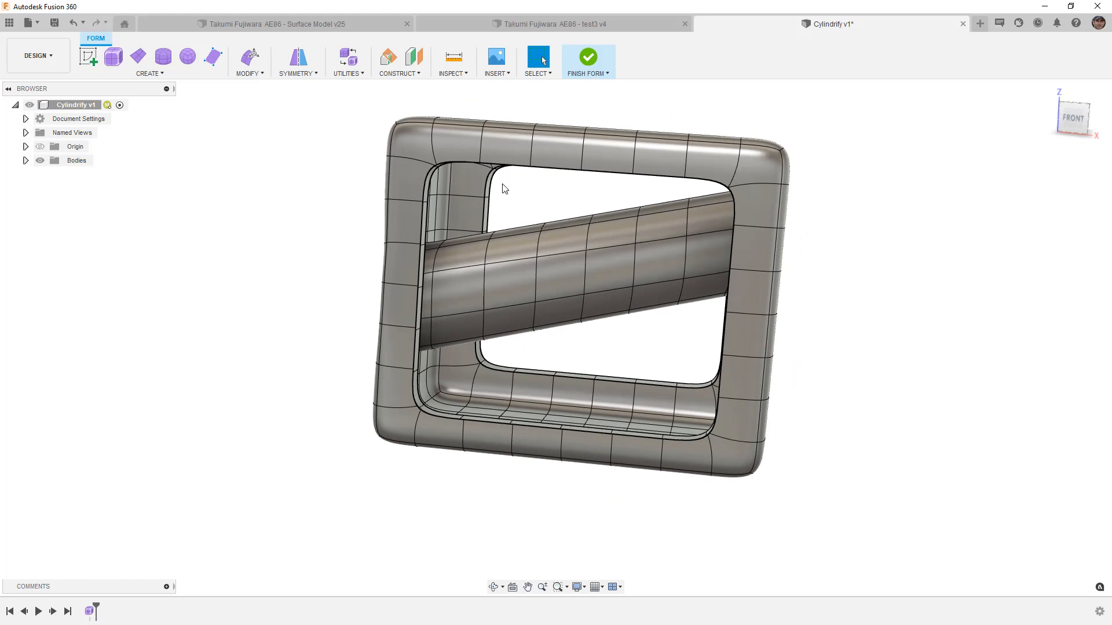
{"action": "mouse_move", "coordinate": [250, 58]}
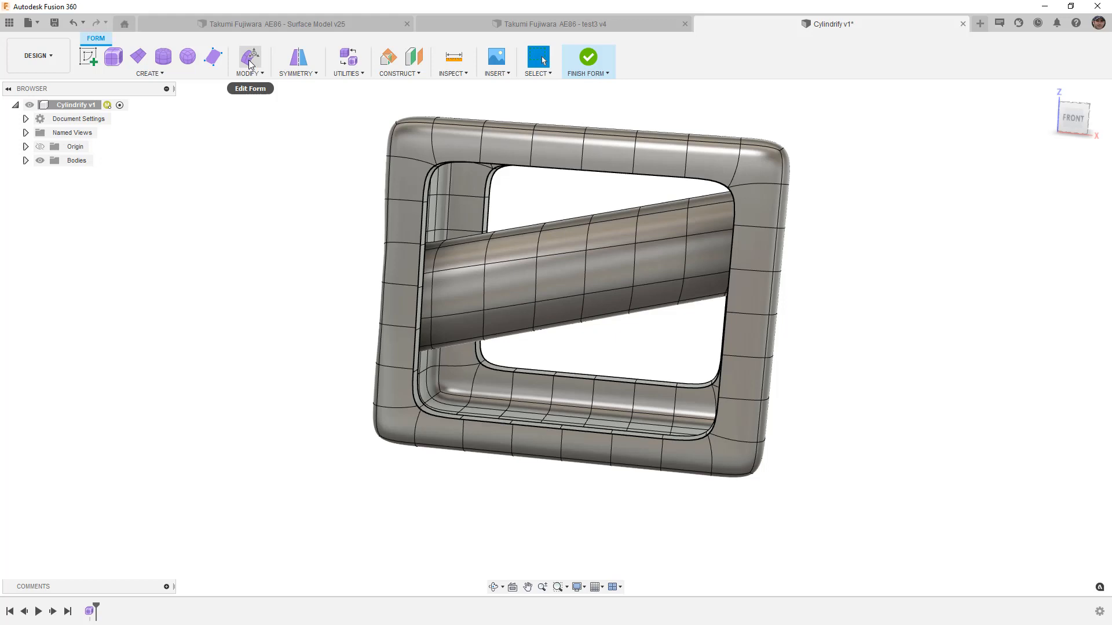
{"action": "mouse_move", "coordinate": [363, 177]}
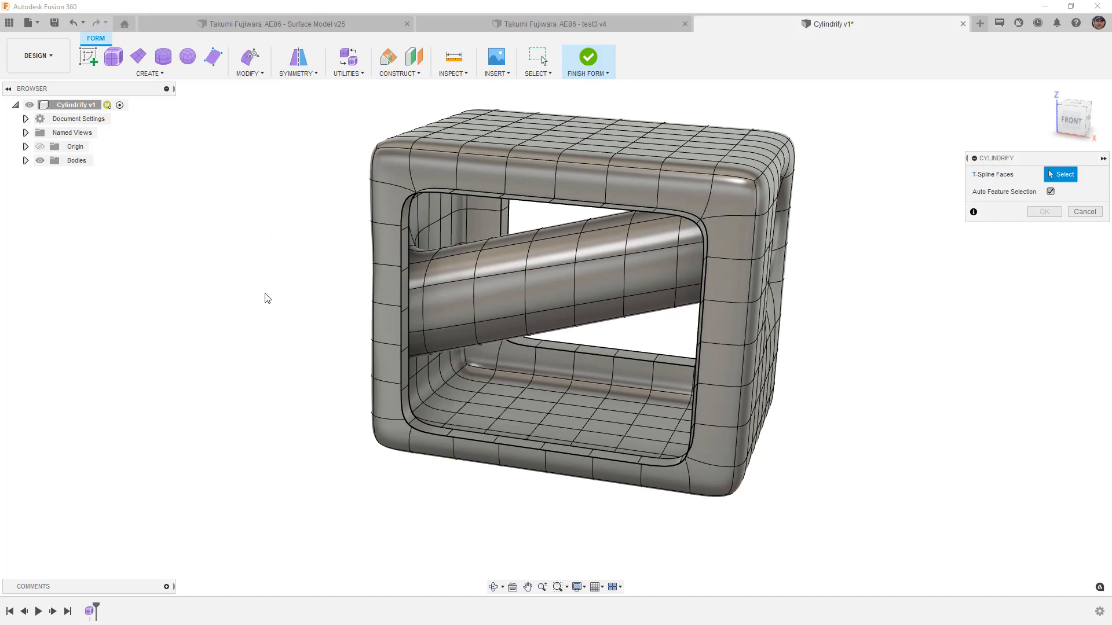
Step: Cylindrify the 24-face rim of the front opening into a round hole
{"action": "left_click", "coordinate": [426, 202]}
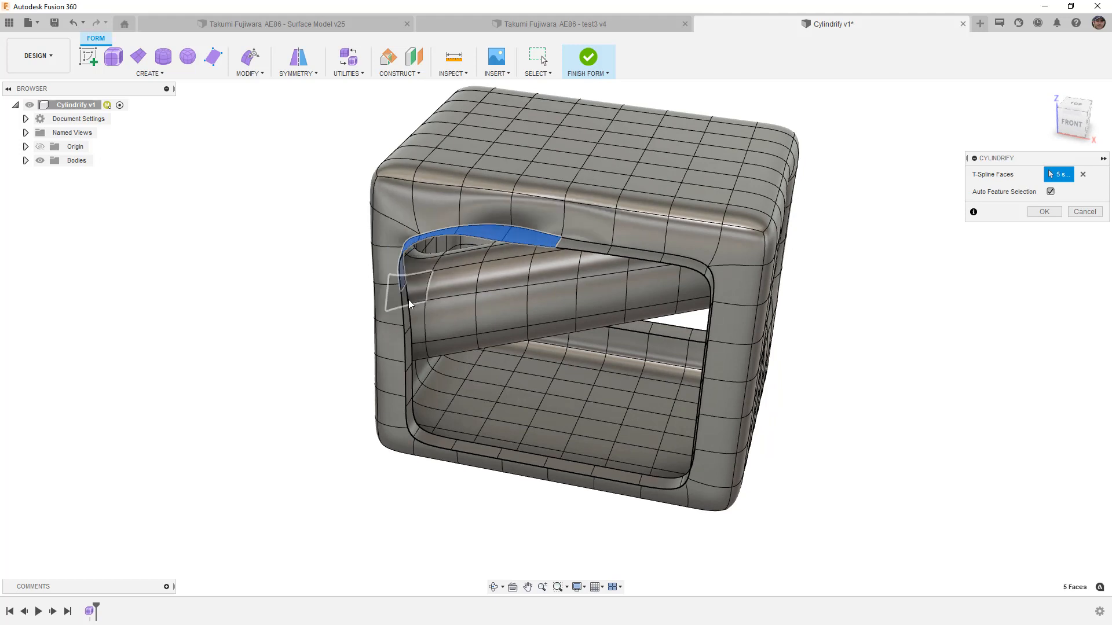
{"action": "left_click", "coordinate": [409, 394]}
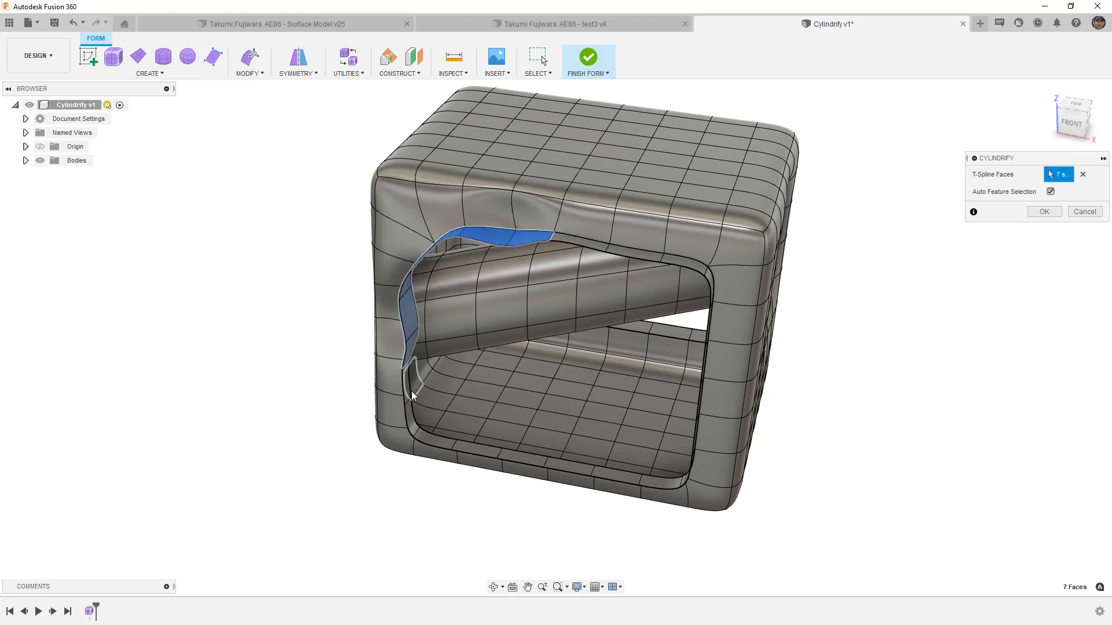
{"action": "left_click", "coordinate": [430, 443]}
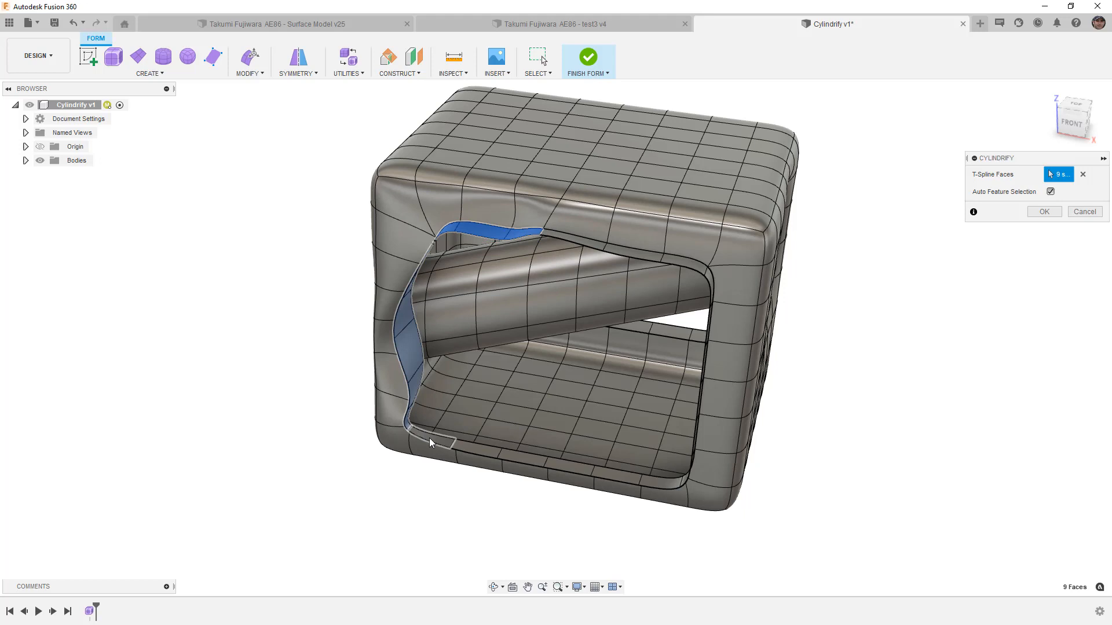
{"action": "left_click", "coordinate": [501, 465]}
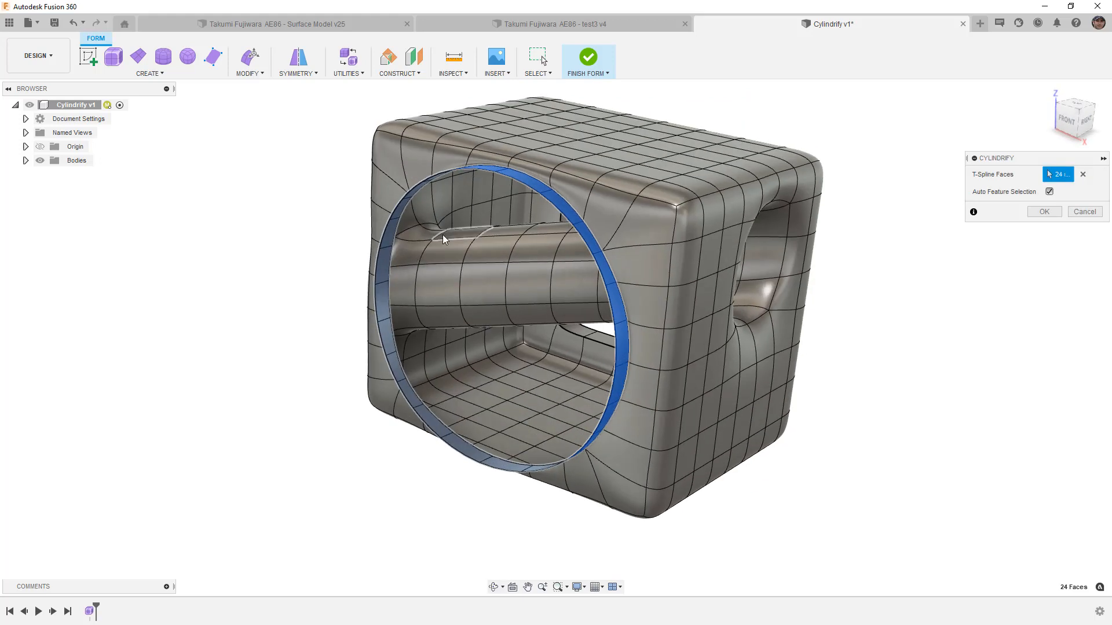
{"action": "left_click", "coordinate": [1045, 211]}
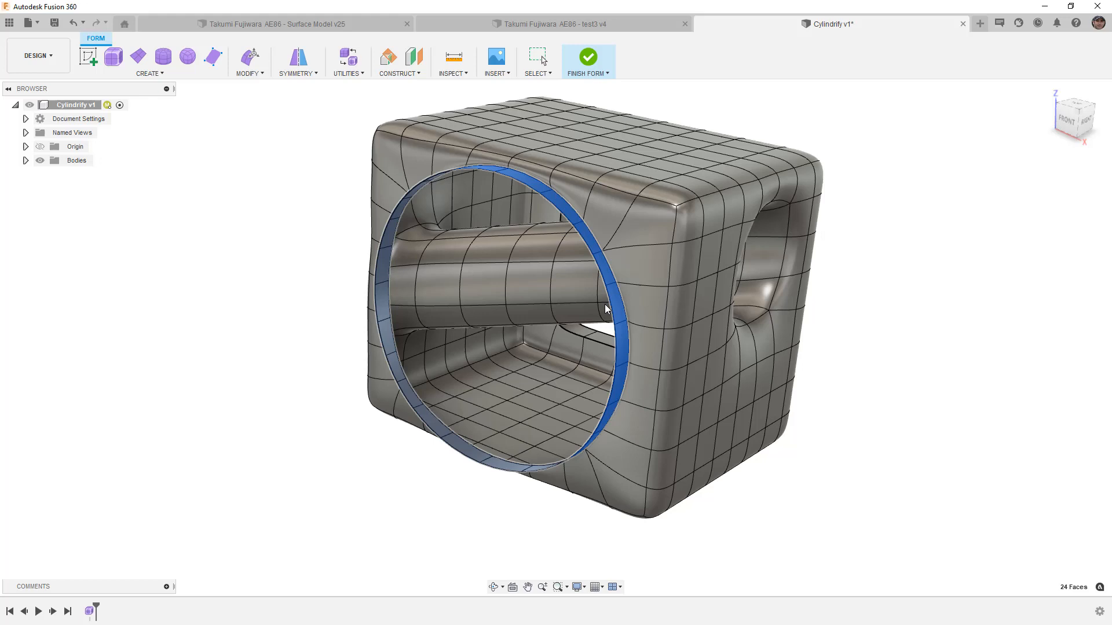
{"action": "left_click_drag", "start_coordinate": [605, 308], "coordinate": [656, 305]}
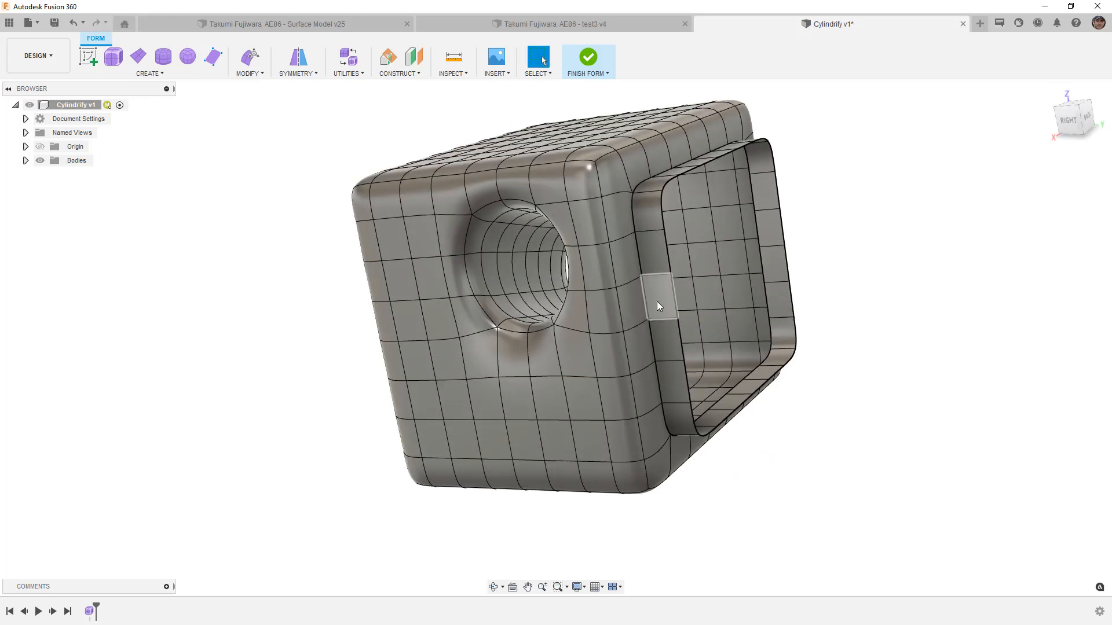
Step: Cylindrify the ring of faces around the rectangular outer lip of the second opening
{"action": "left_click", "coordinate": [655, 302]}
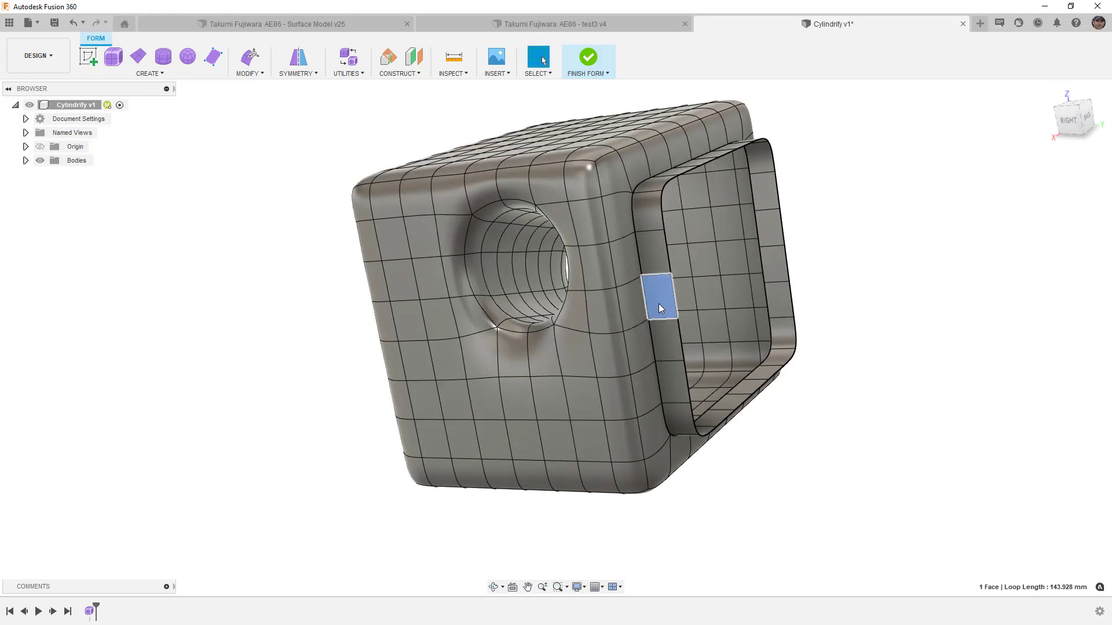
{"action": "left_click", "coordinate": [651, 252]}
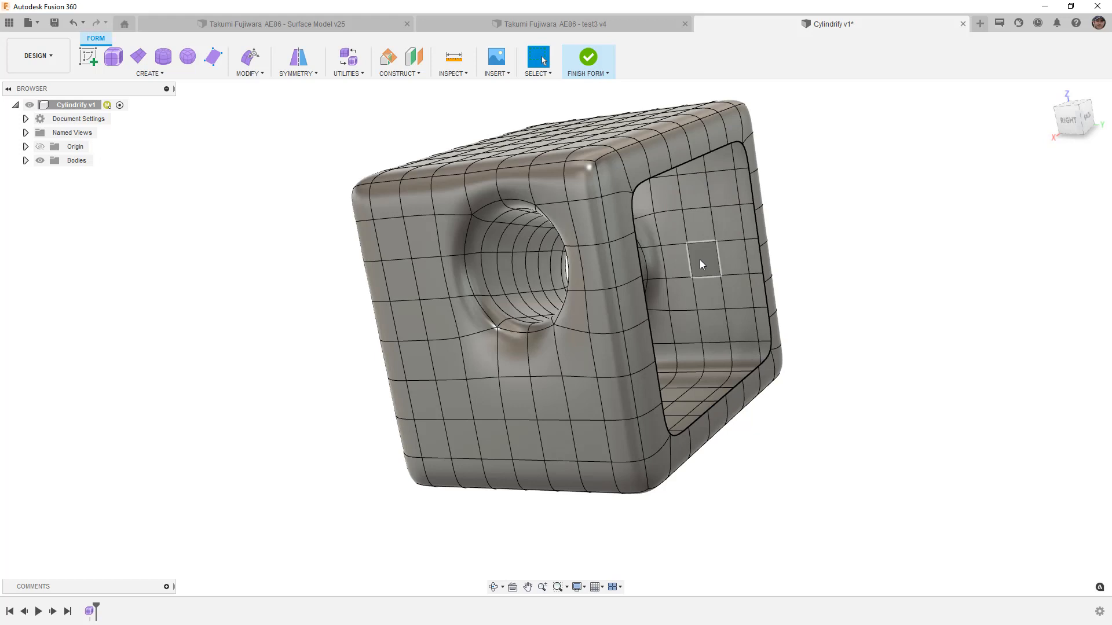
{"action": "left_click", "coordinate": [248, 73]}
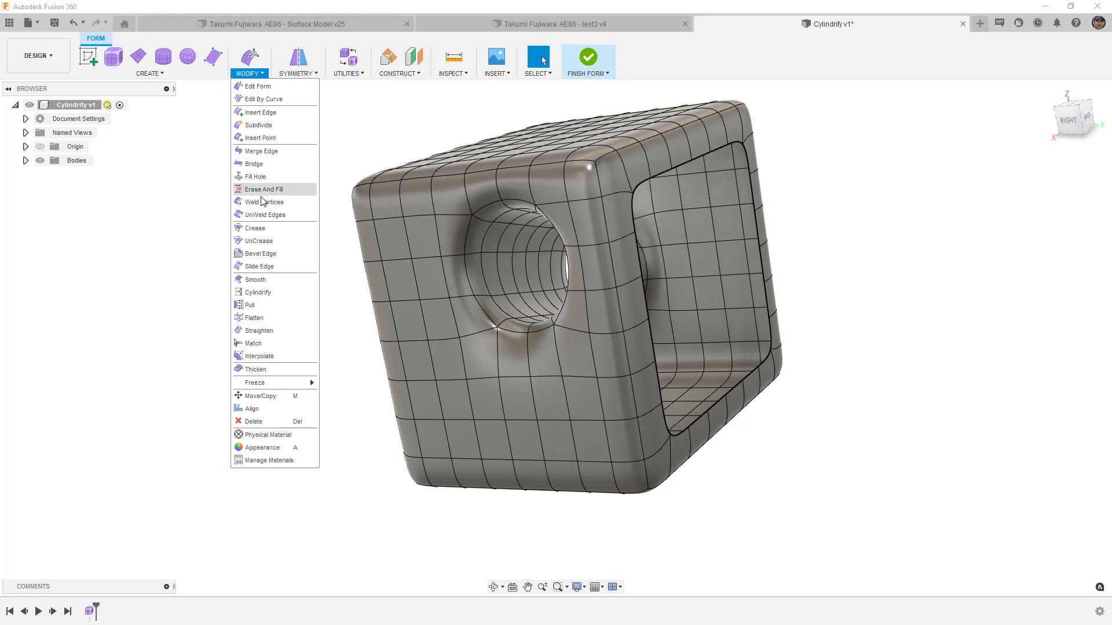
{"action": "left_click", "coordinate": [257, 292]}
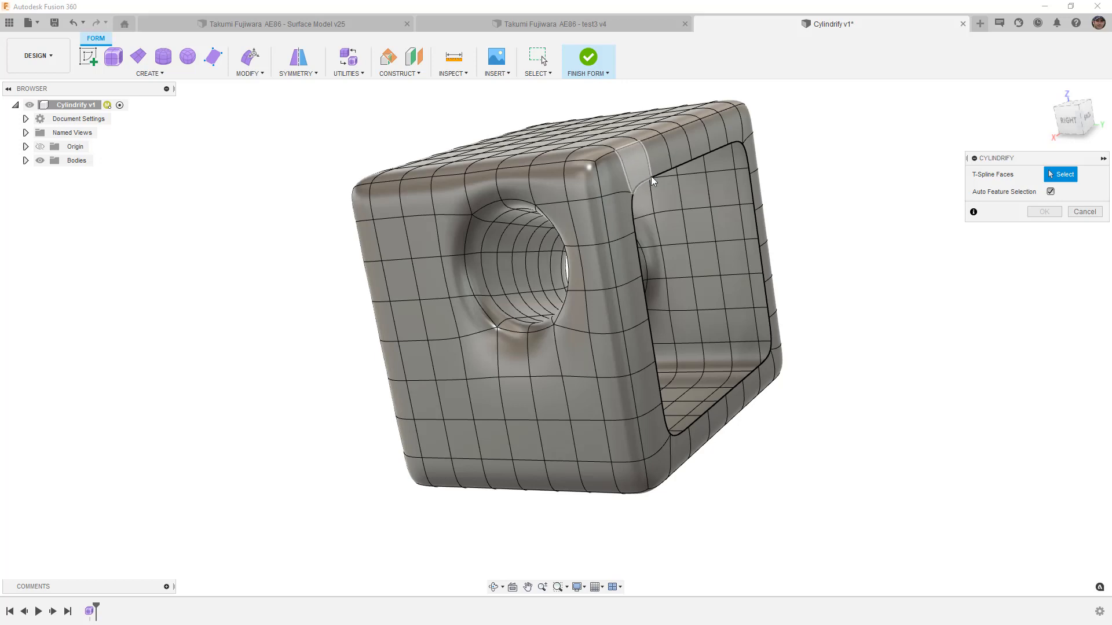
{"action": "left_click", "coordinate": [630, 172]}
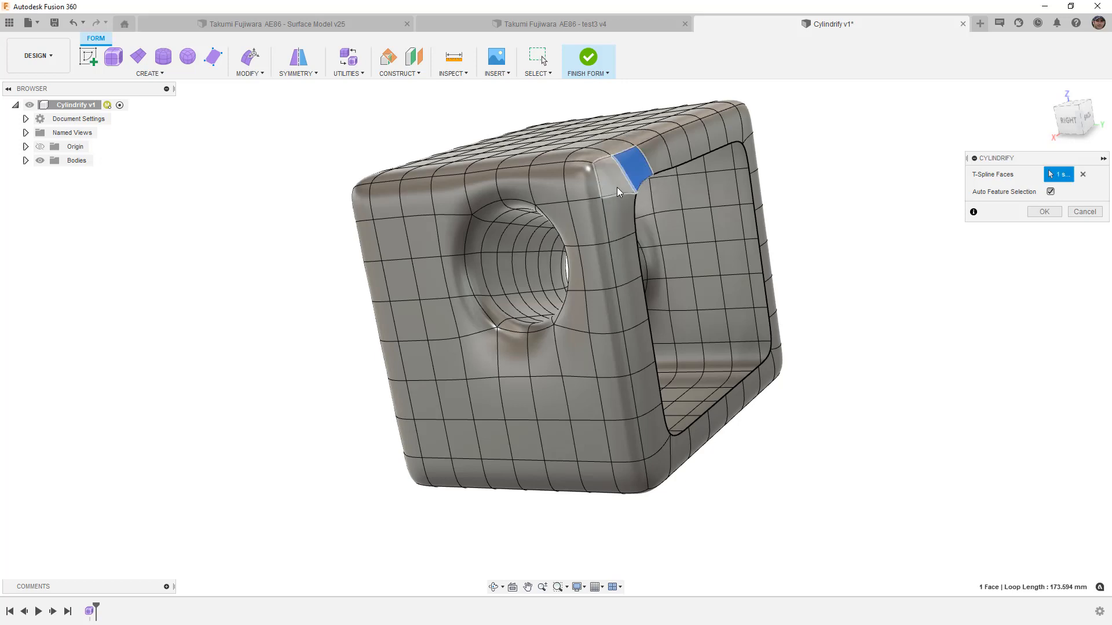
{"action": "left_click", "coordinate": [635, 347]}
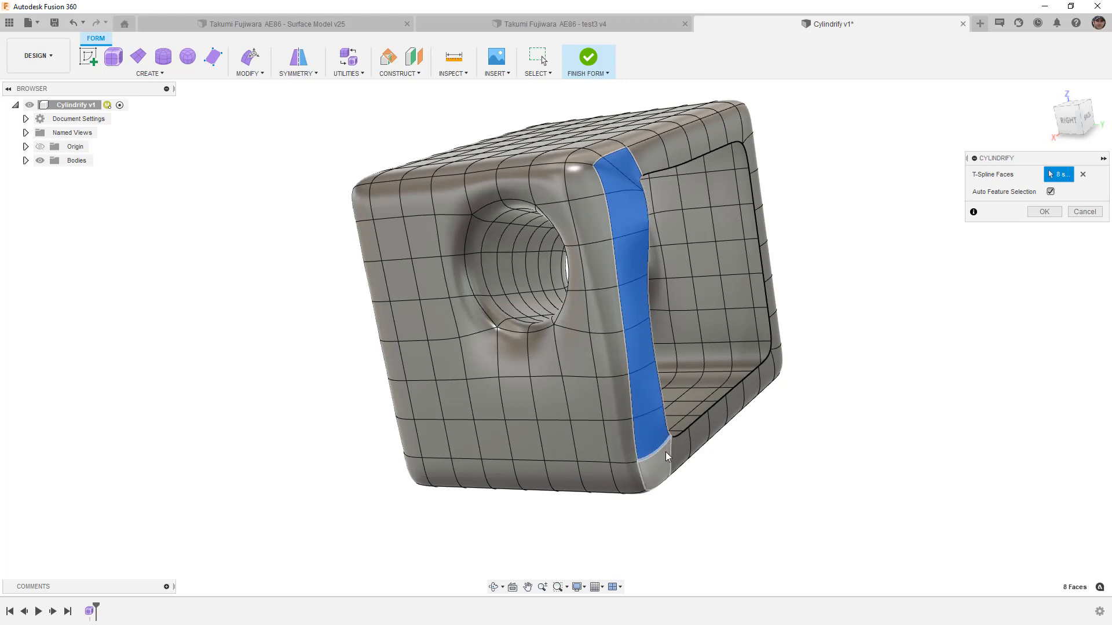
{"action": "left_click", "coordinate": [734, 406]}
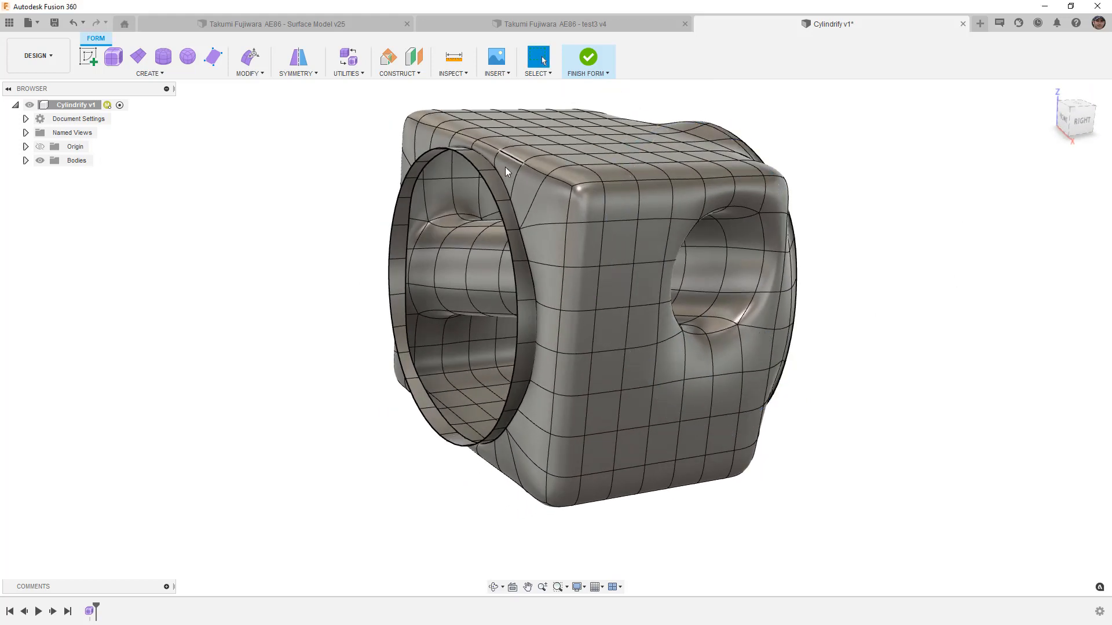
Step: Select the 48-edge loop around the circular outer rim and orbit to check it
{"action": "left_click", "coordinate": [472, 168]}
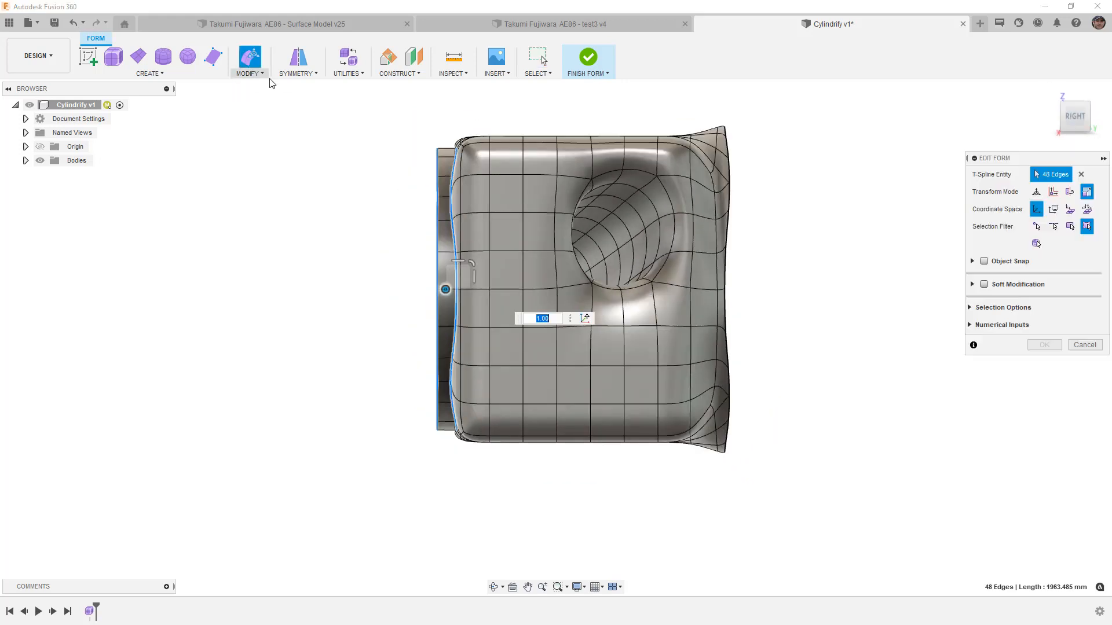
{"action": "mouse_move", "coordinate": [1054, 209]}
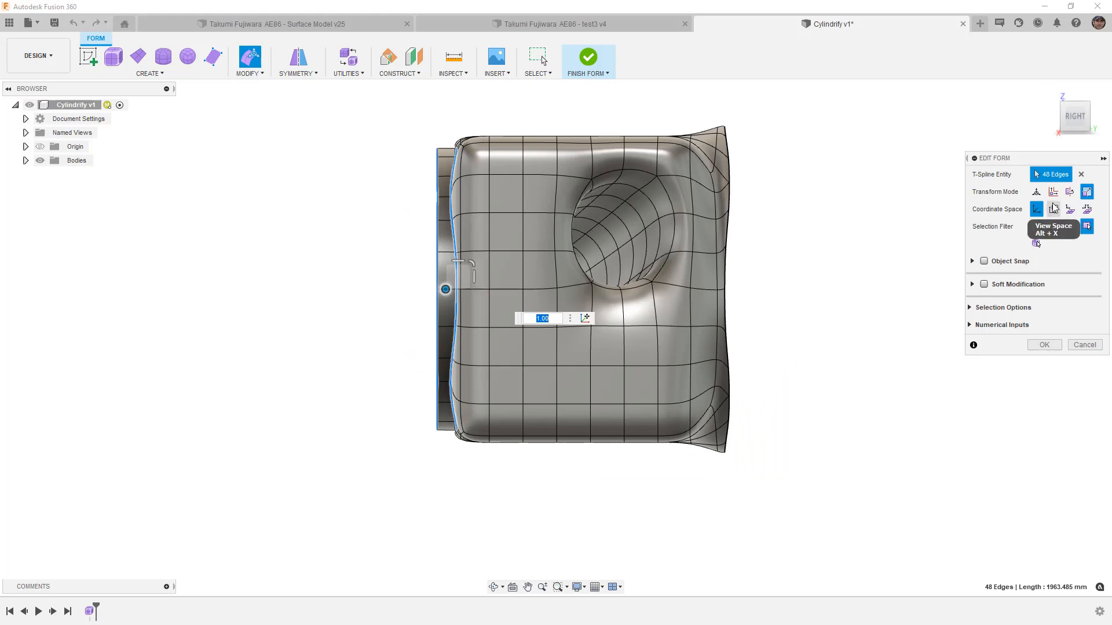
{"action": "left_click_drag", "start_coordinate": [444, 289], "coordinate": [407, 288]}
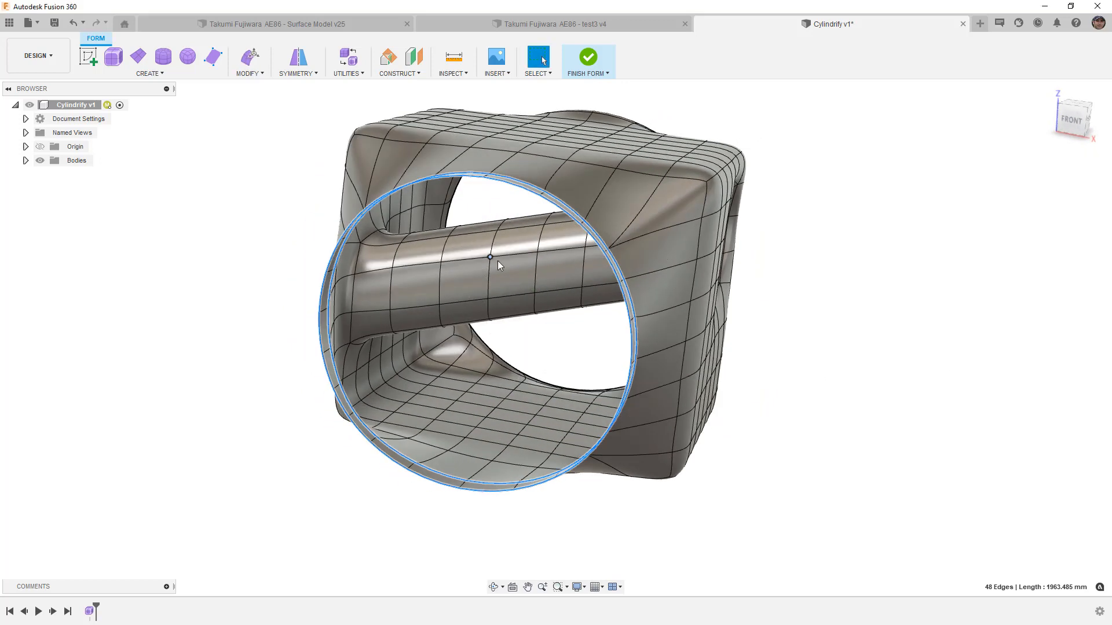
Step: Select the bridge tube's faces, orbiting through the round opening to reach them
{"action": "left_click", "coordinate": [509, 281]}
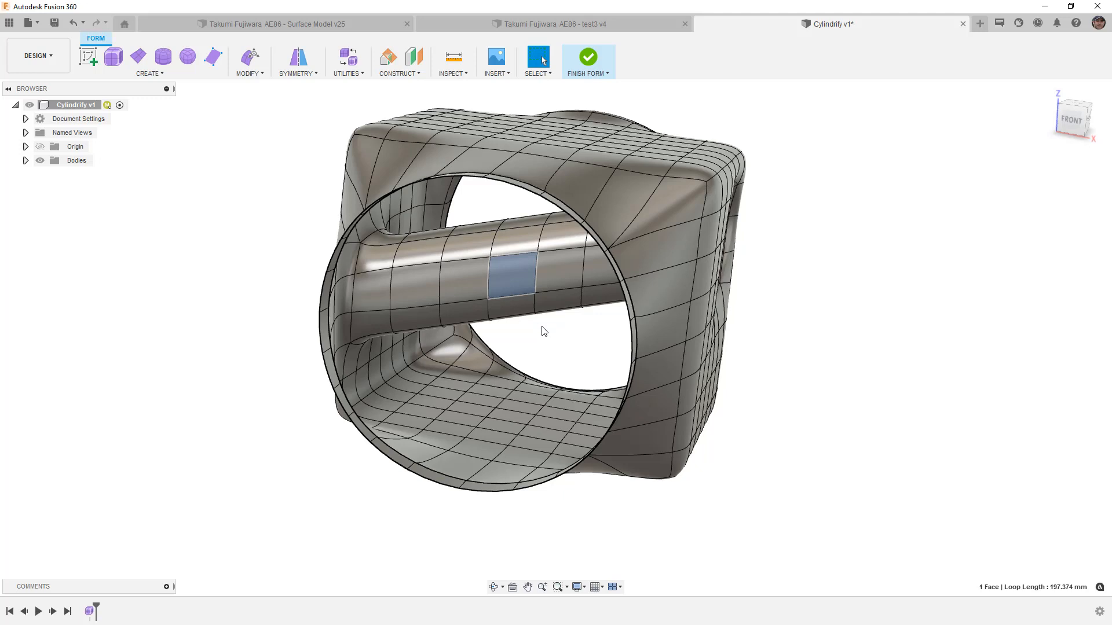
{"action": "mouse_move", "coordinate": [548, 329]}
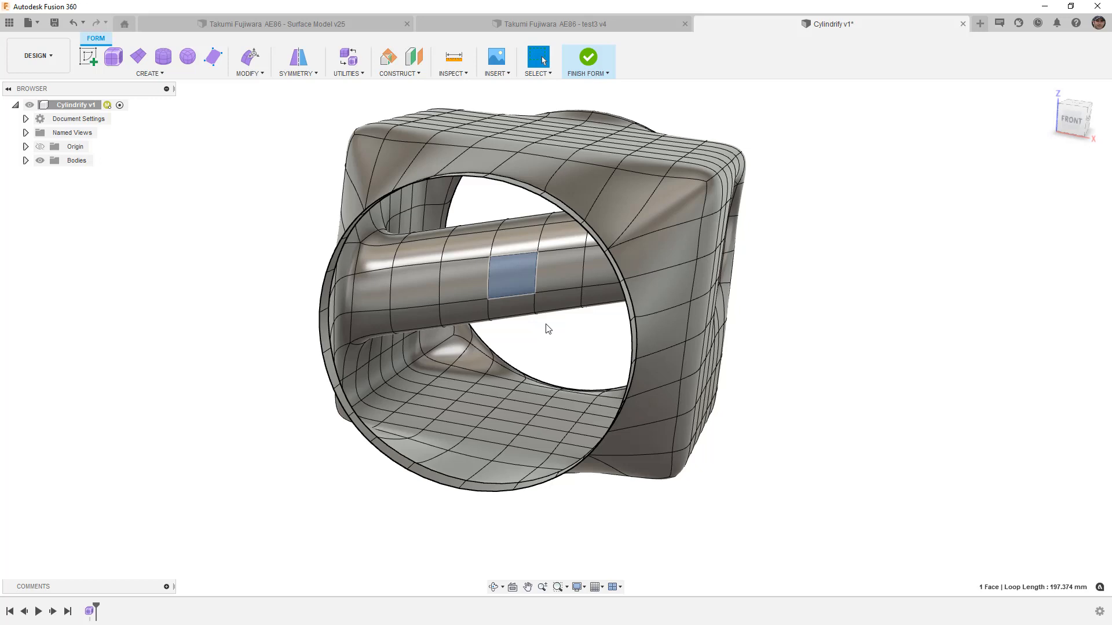
{"action": "mouse_move", "coordinate": [565, 332]}
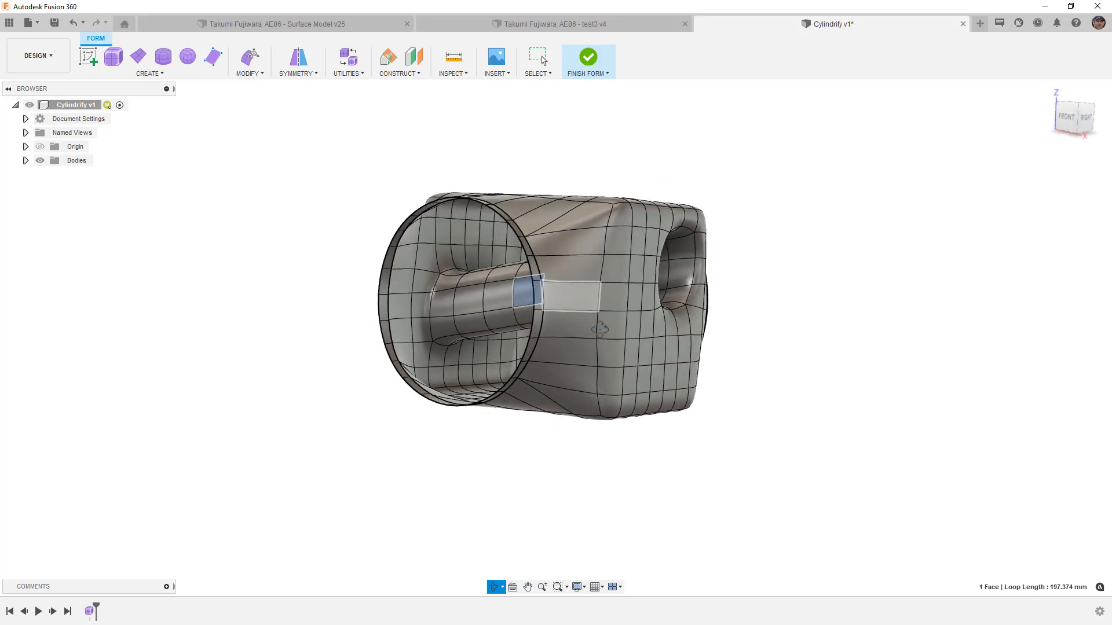
{"action": "left_click_drag", "start_coordinate": [600, 328], "coordinate": [600, 348]}
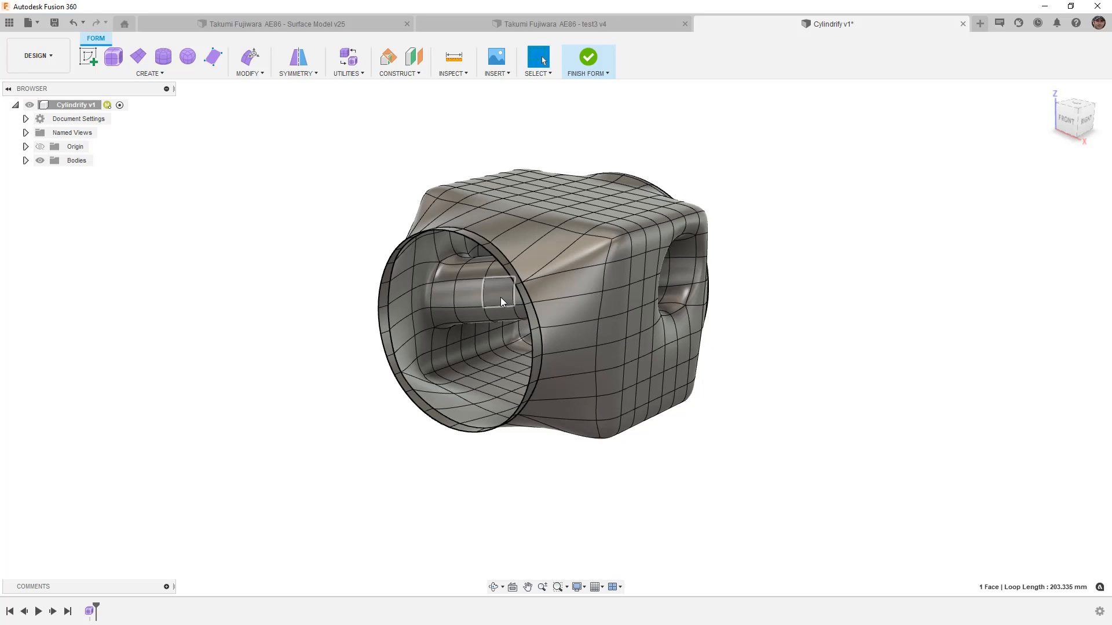
{"action": "left_click_drag", "start_coordinate": [501, 301], "coordinate": [534, 295]}
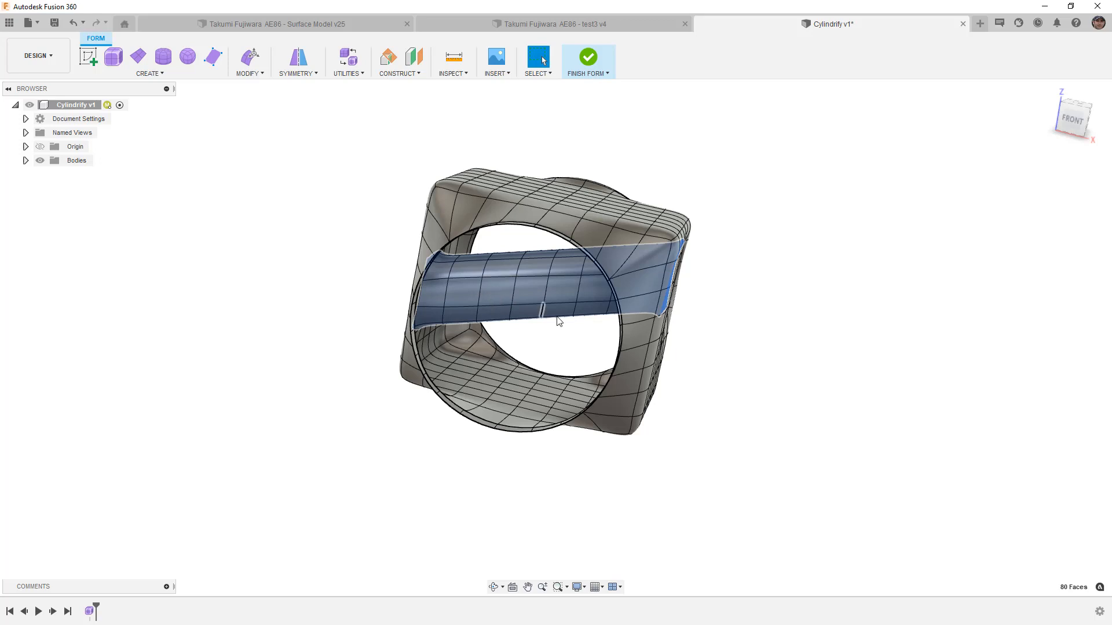
{"action": "left_click_drag", "start_coordinate": [557, 321], "coordinate": [514, 404]}
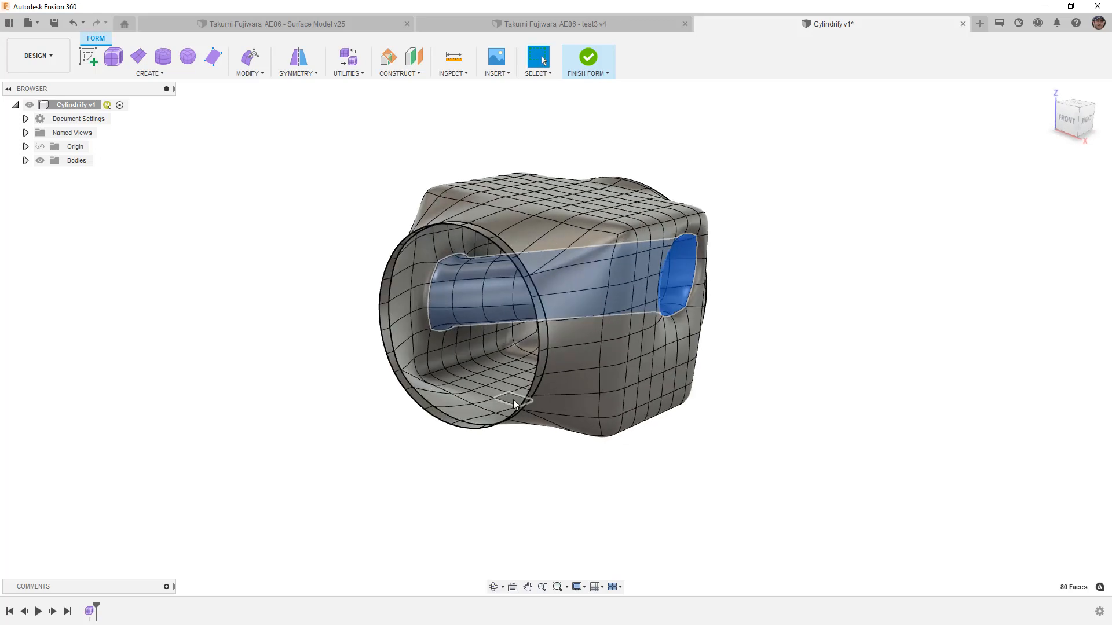
{"action": "mouse_move", "coordinate": [574, 220]}
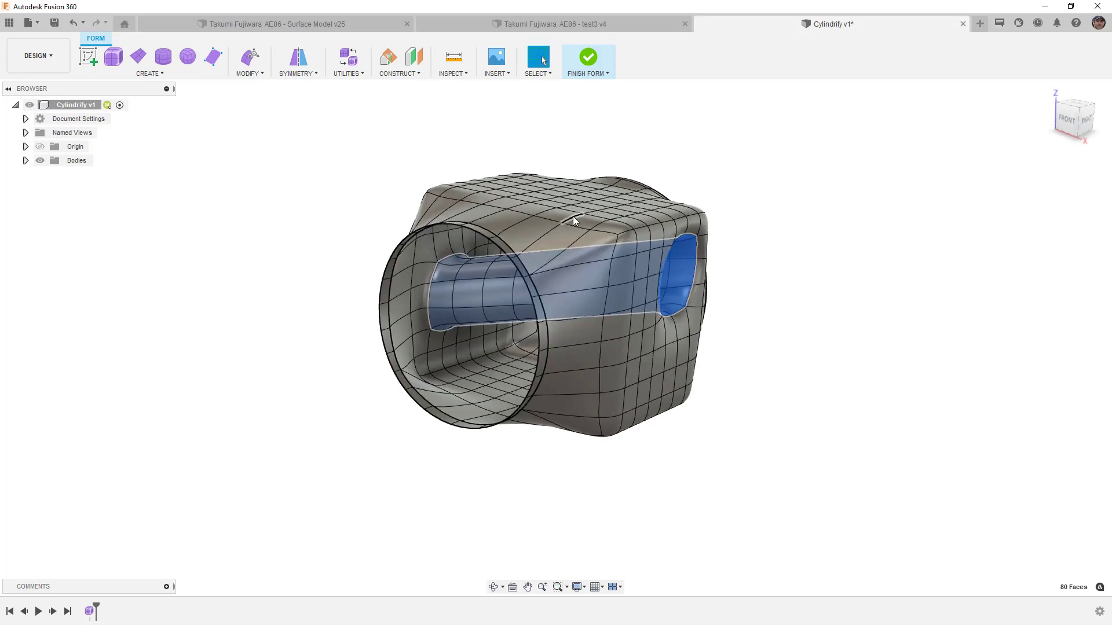
{"action": "left_click_drag", "start_coordinate": [574, 220], "coordinate": [468, 307]}
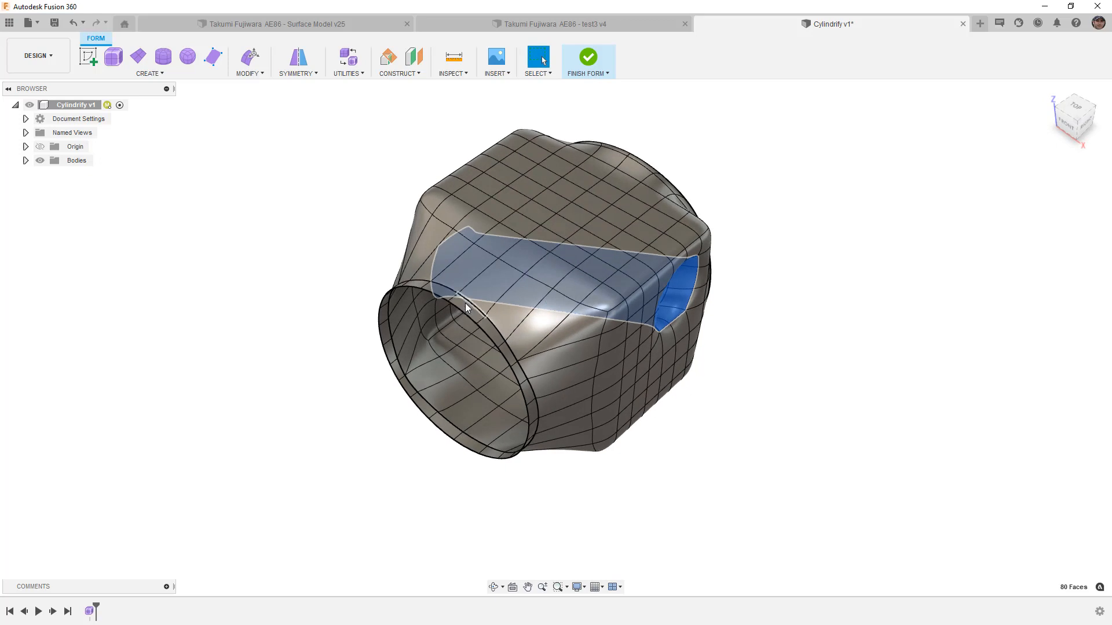
{"action": "left_click", "coordinate": [466, 312]}
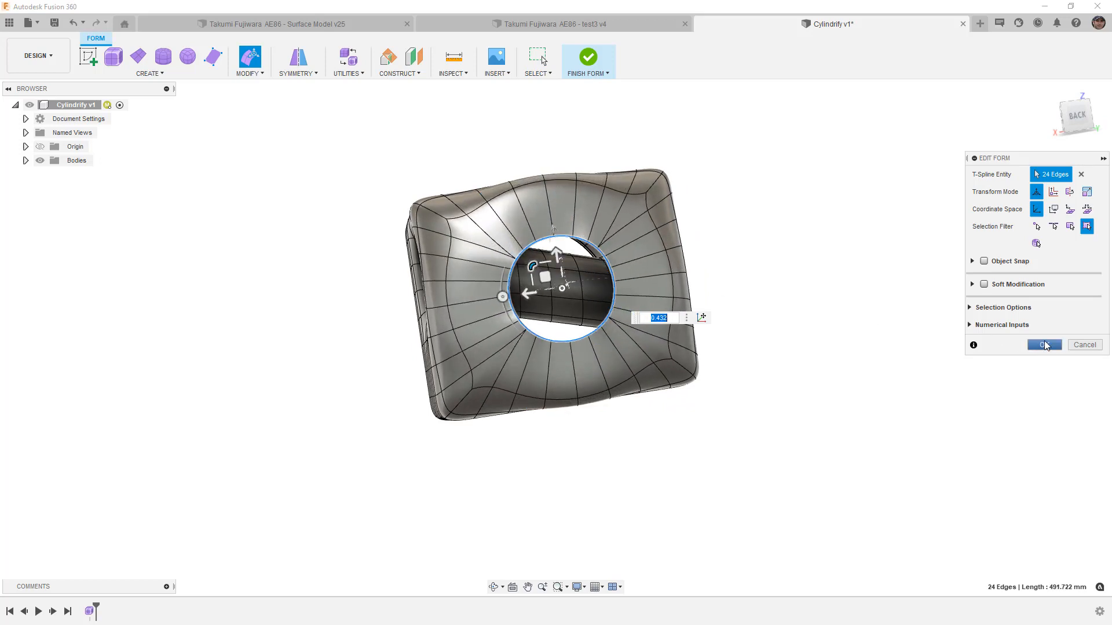
Step: Scale the opening's edge loop to 0.432, pull it slightly outward and confirm Edit Form
{"action": "left_click", "coordinate": [1044, 345]}
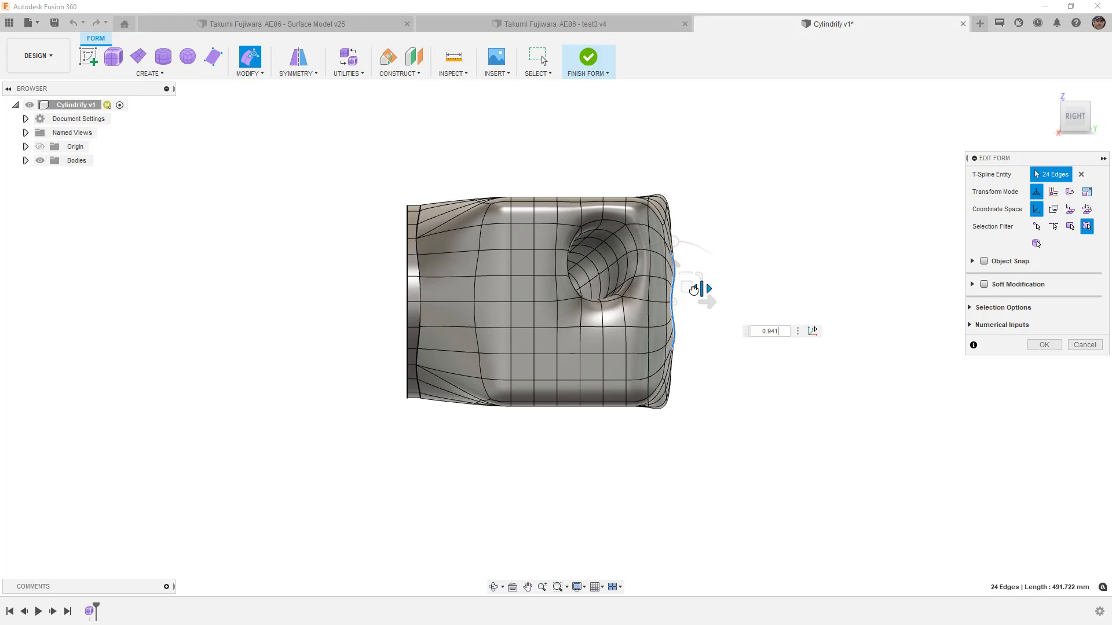
{"action": "left_click_drag", "start_coordinate": [705, 289], "coordinate": [698, 290]}
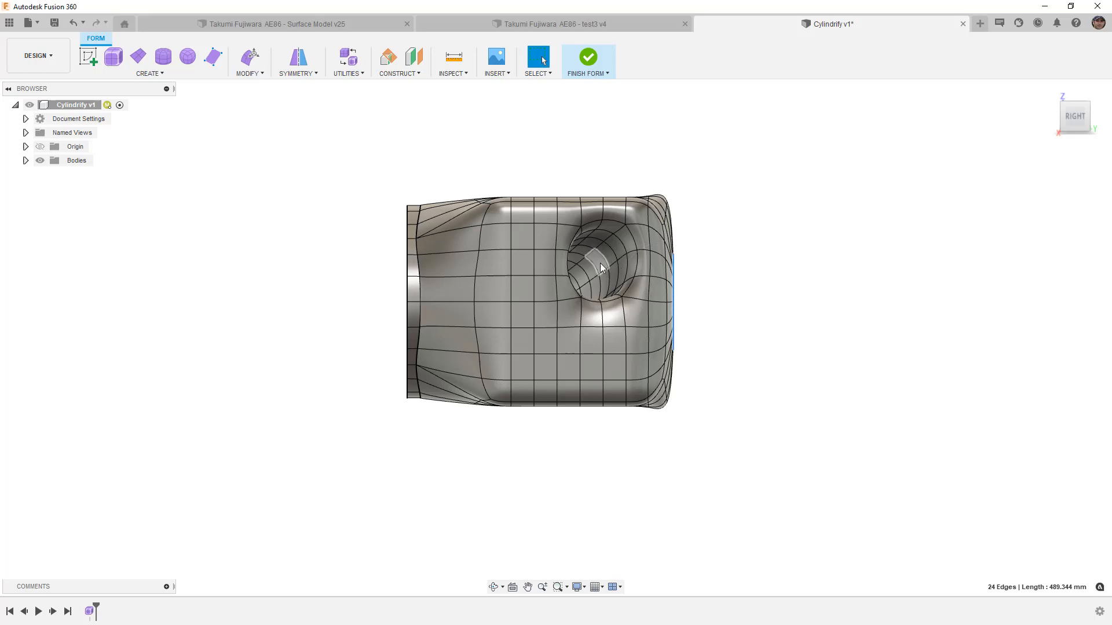
{"action": "left_click", "coordinate": [599, 267]}
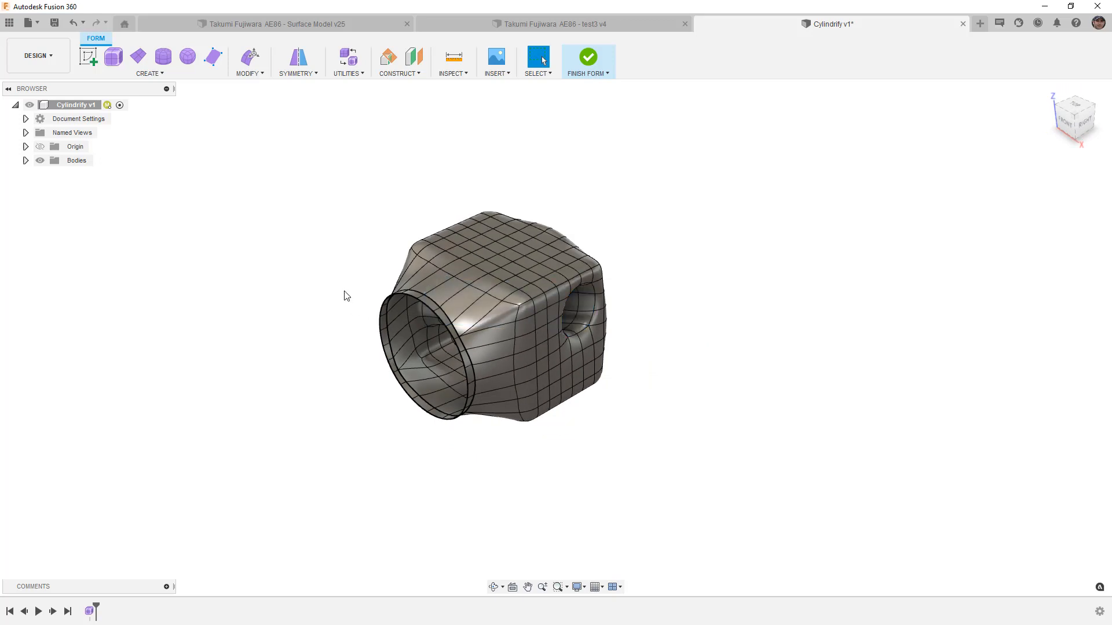
{"action": "mouse_move", "coordinate": [348, 276]}
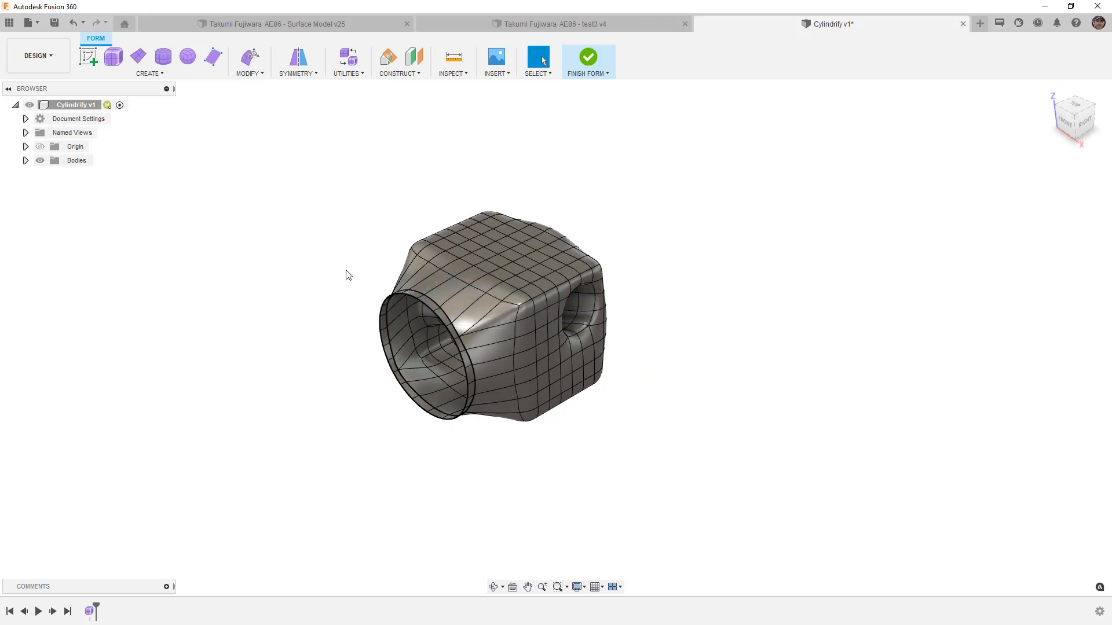
{"action": "mouse_move", "coordinate": [324, 273]}
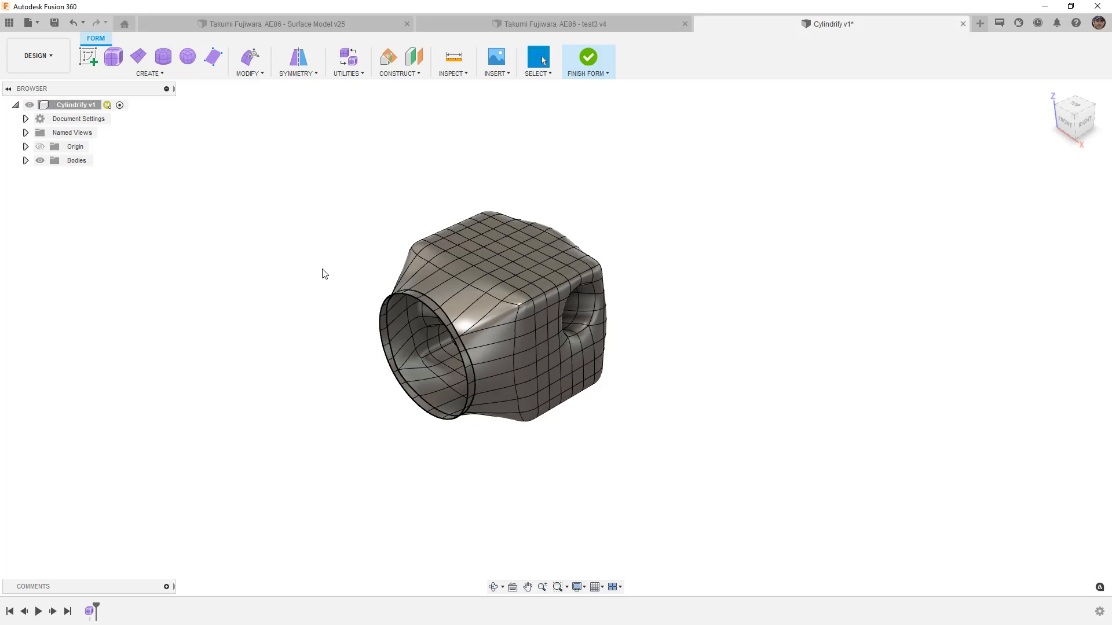